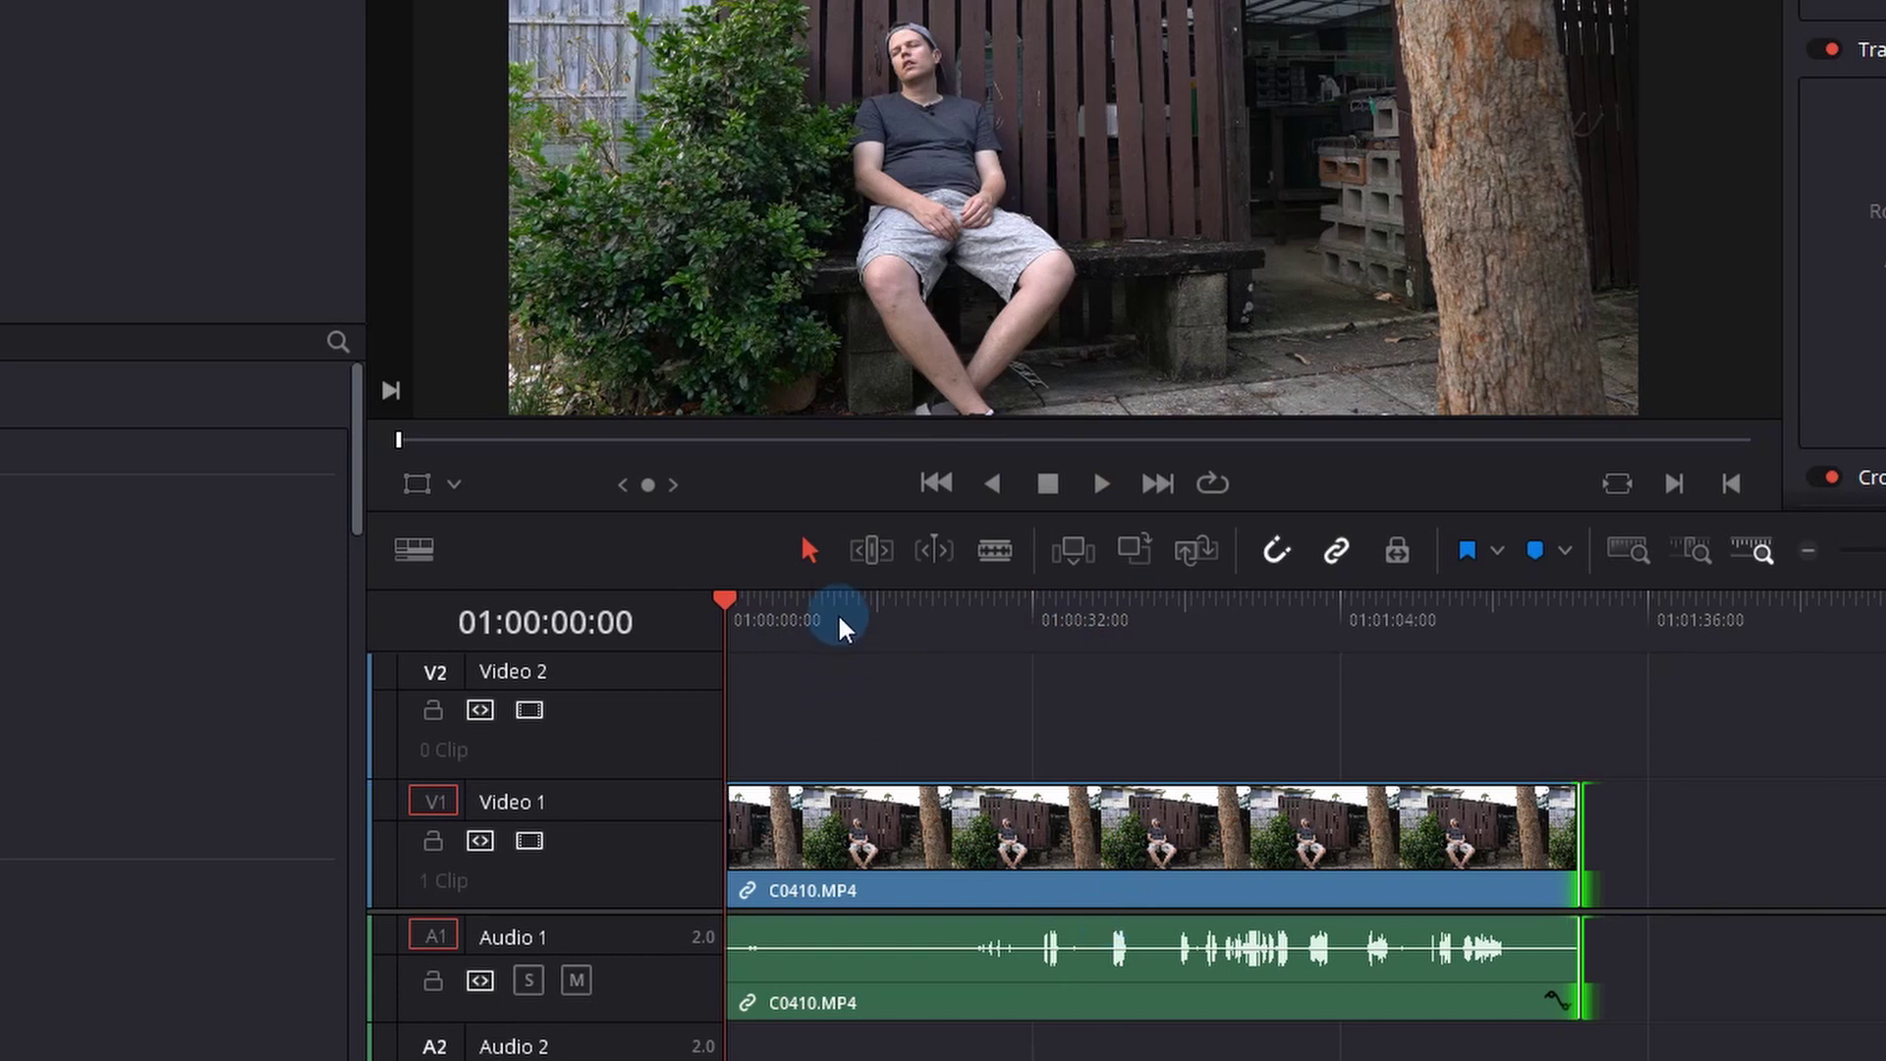
Blade-cut the C0410.MP4 clip at about 01:00:08 on the timeline.
click(838, 601)
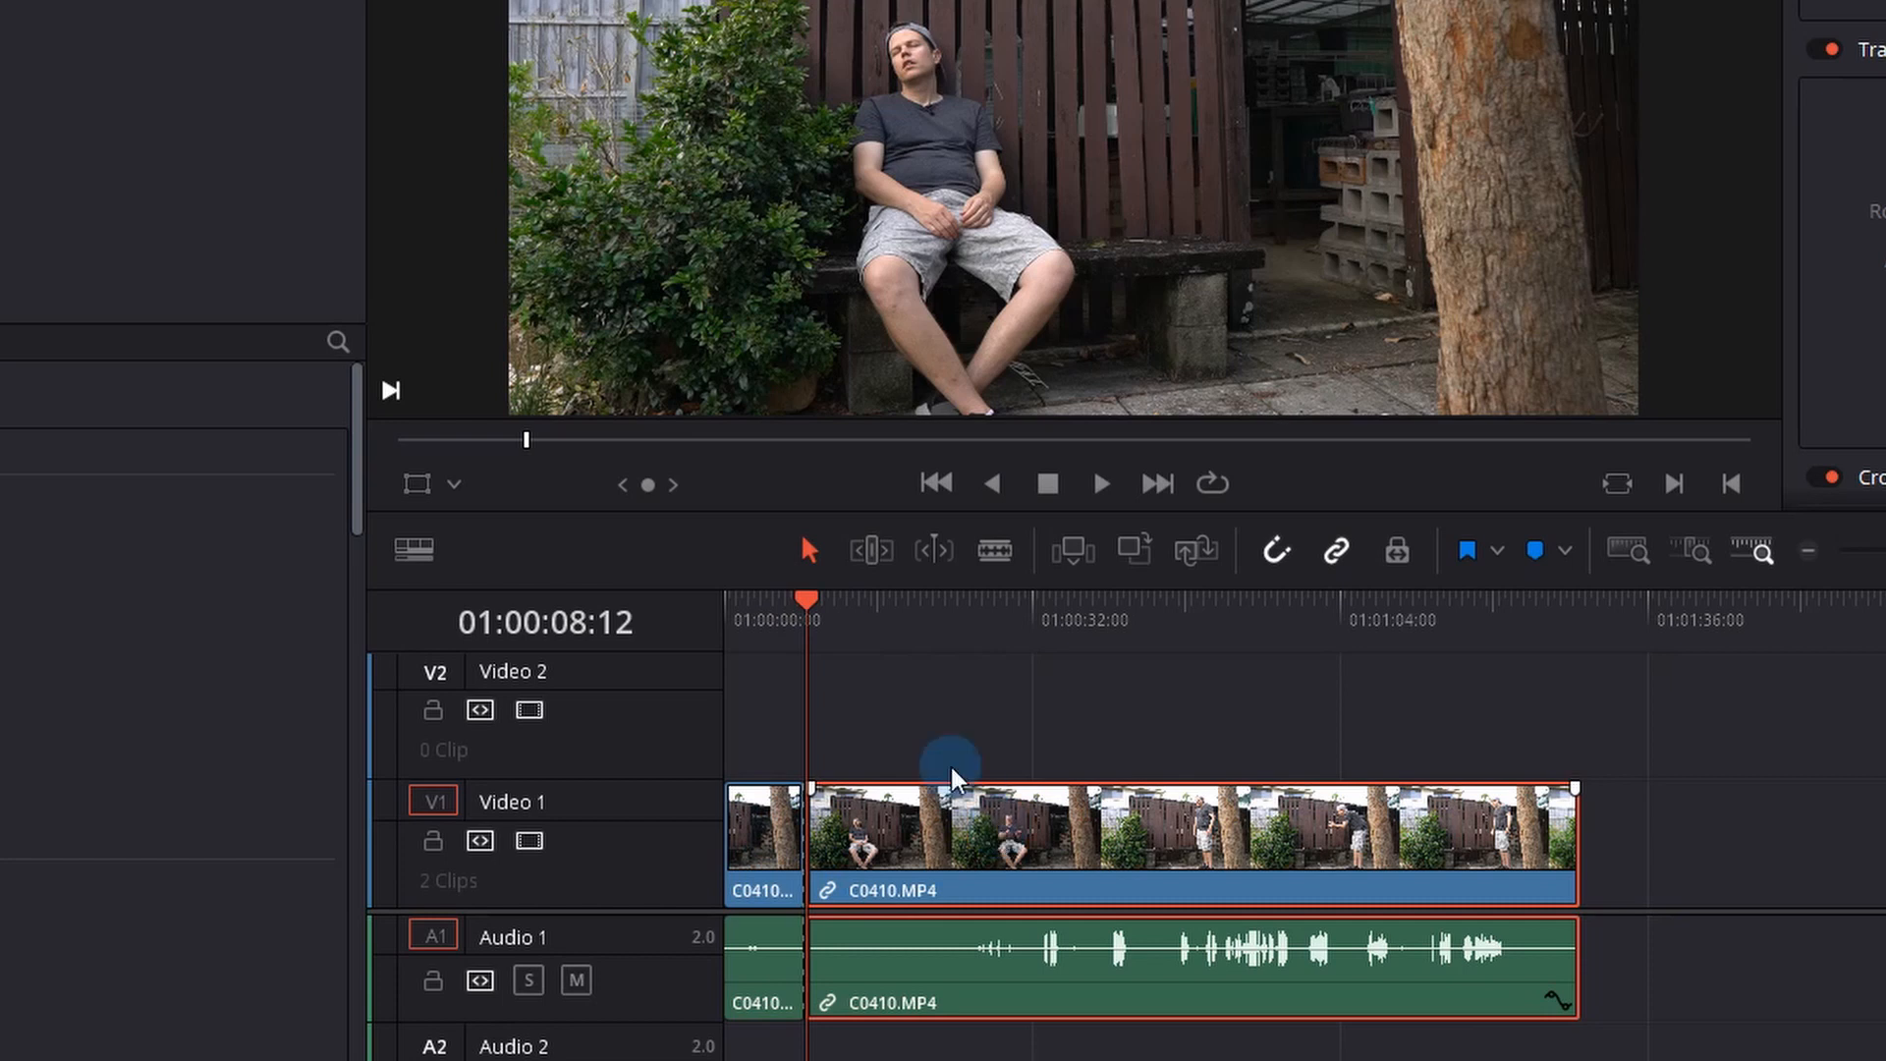
click(1040, 621)
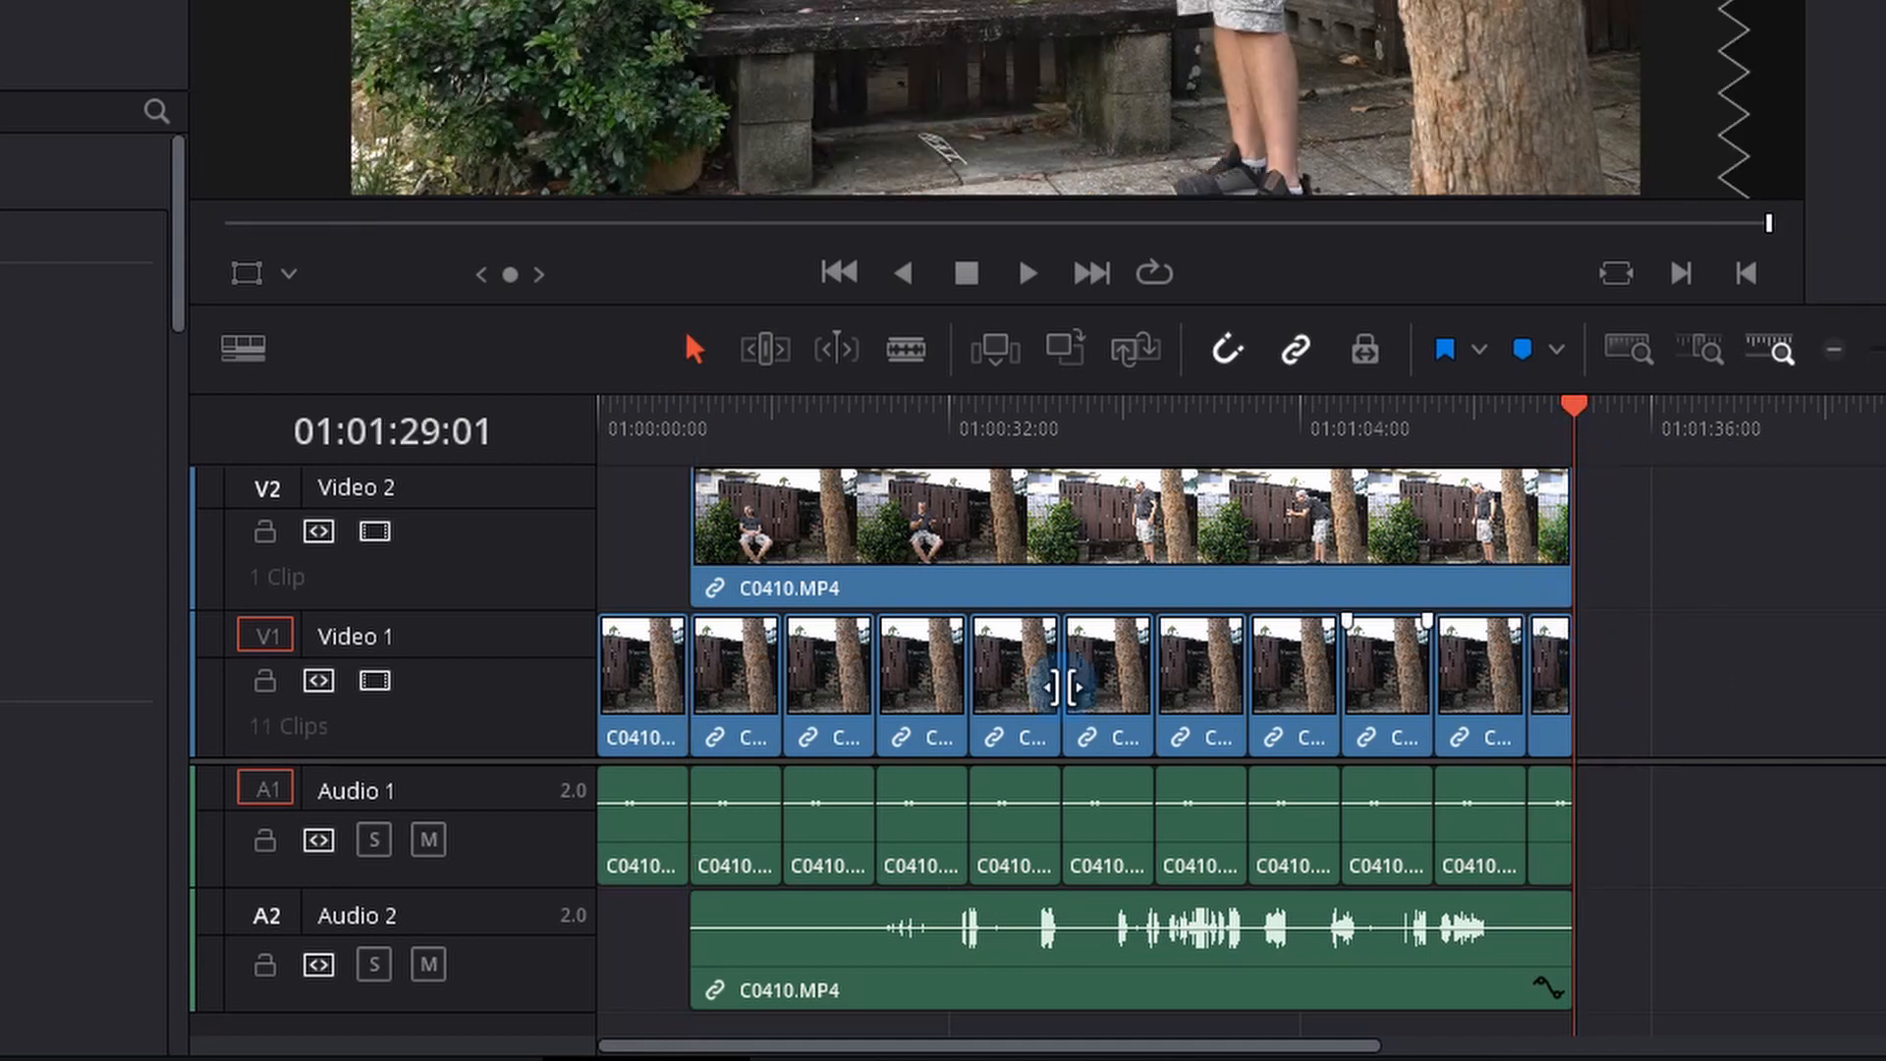
Move the later clip section onto Video 2 and make a New Fusion Clip from the stack.
click(650, 429)
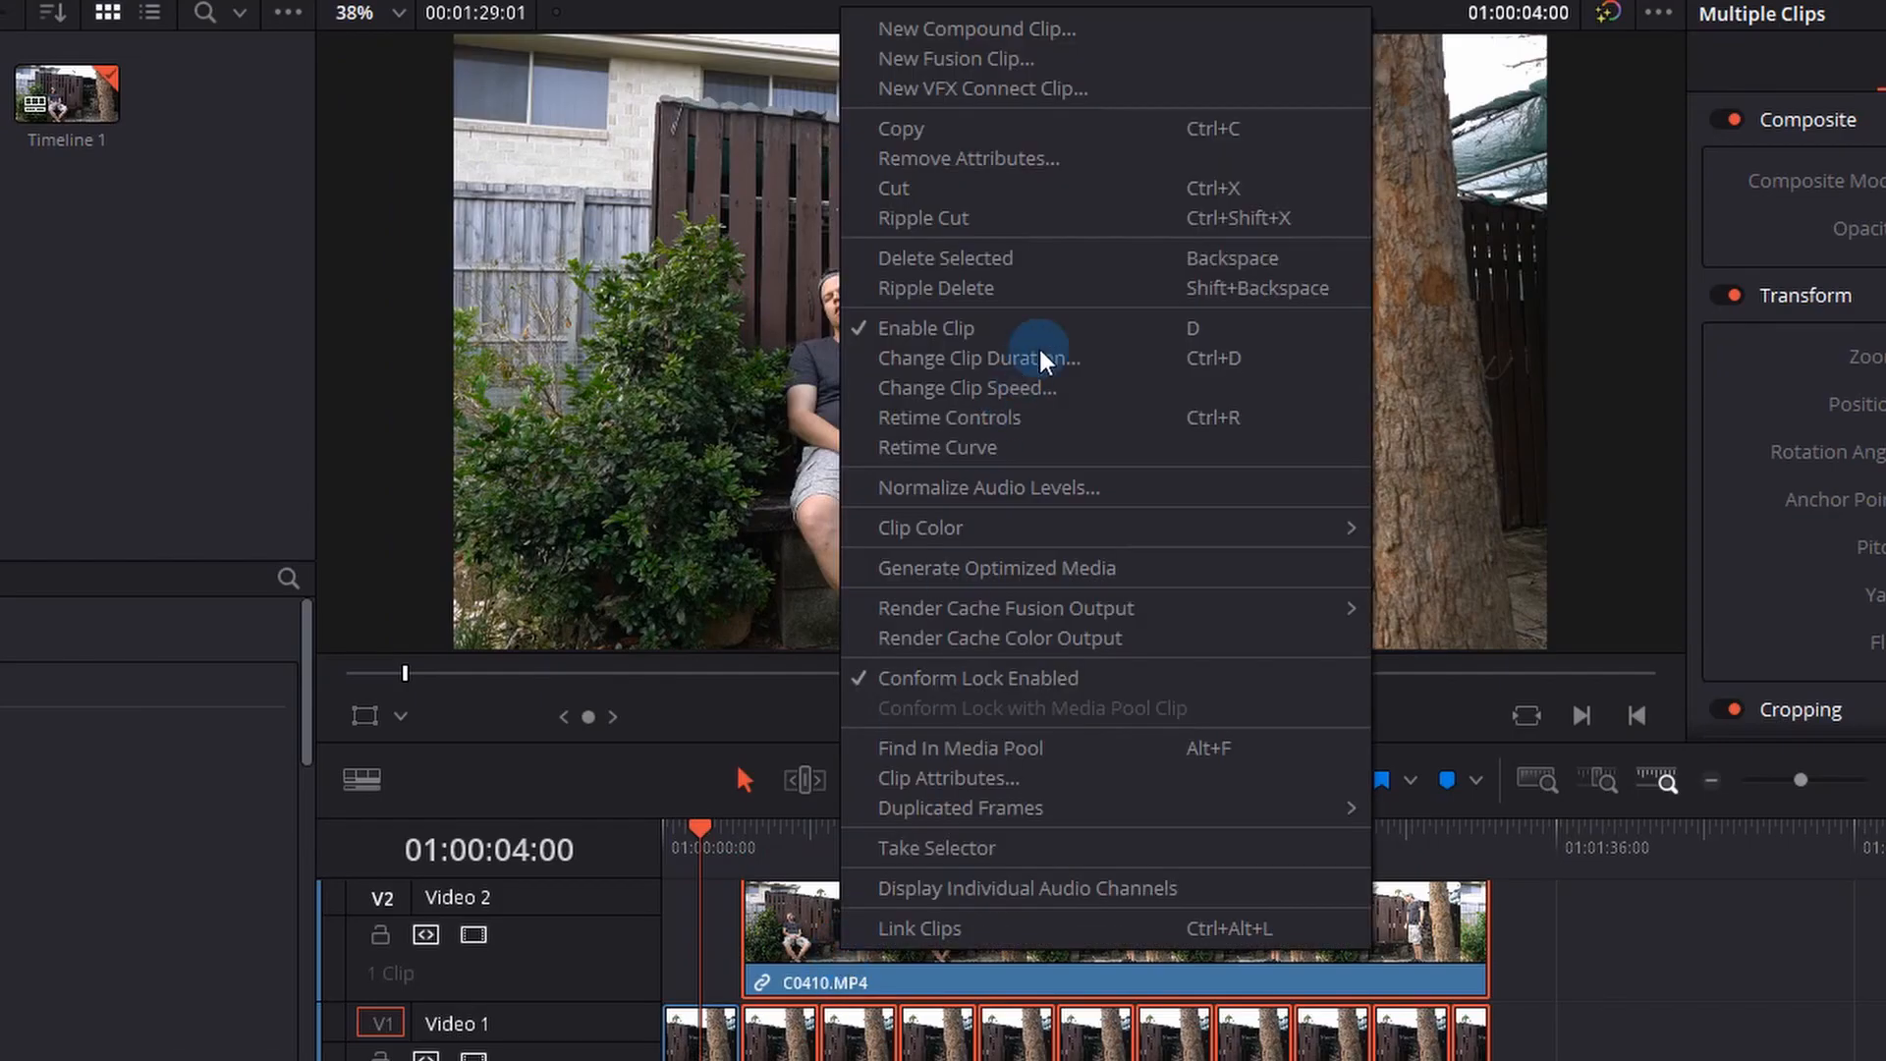
click(945, 257)
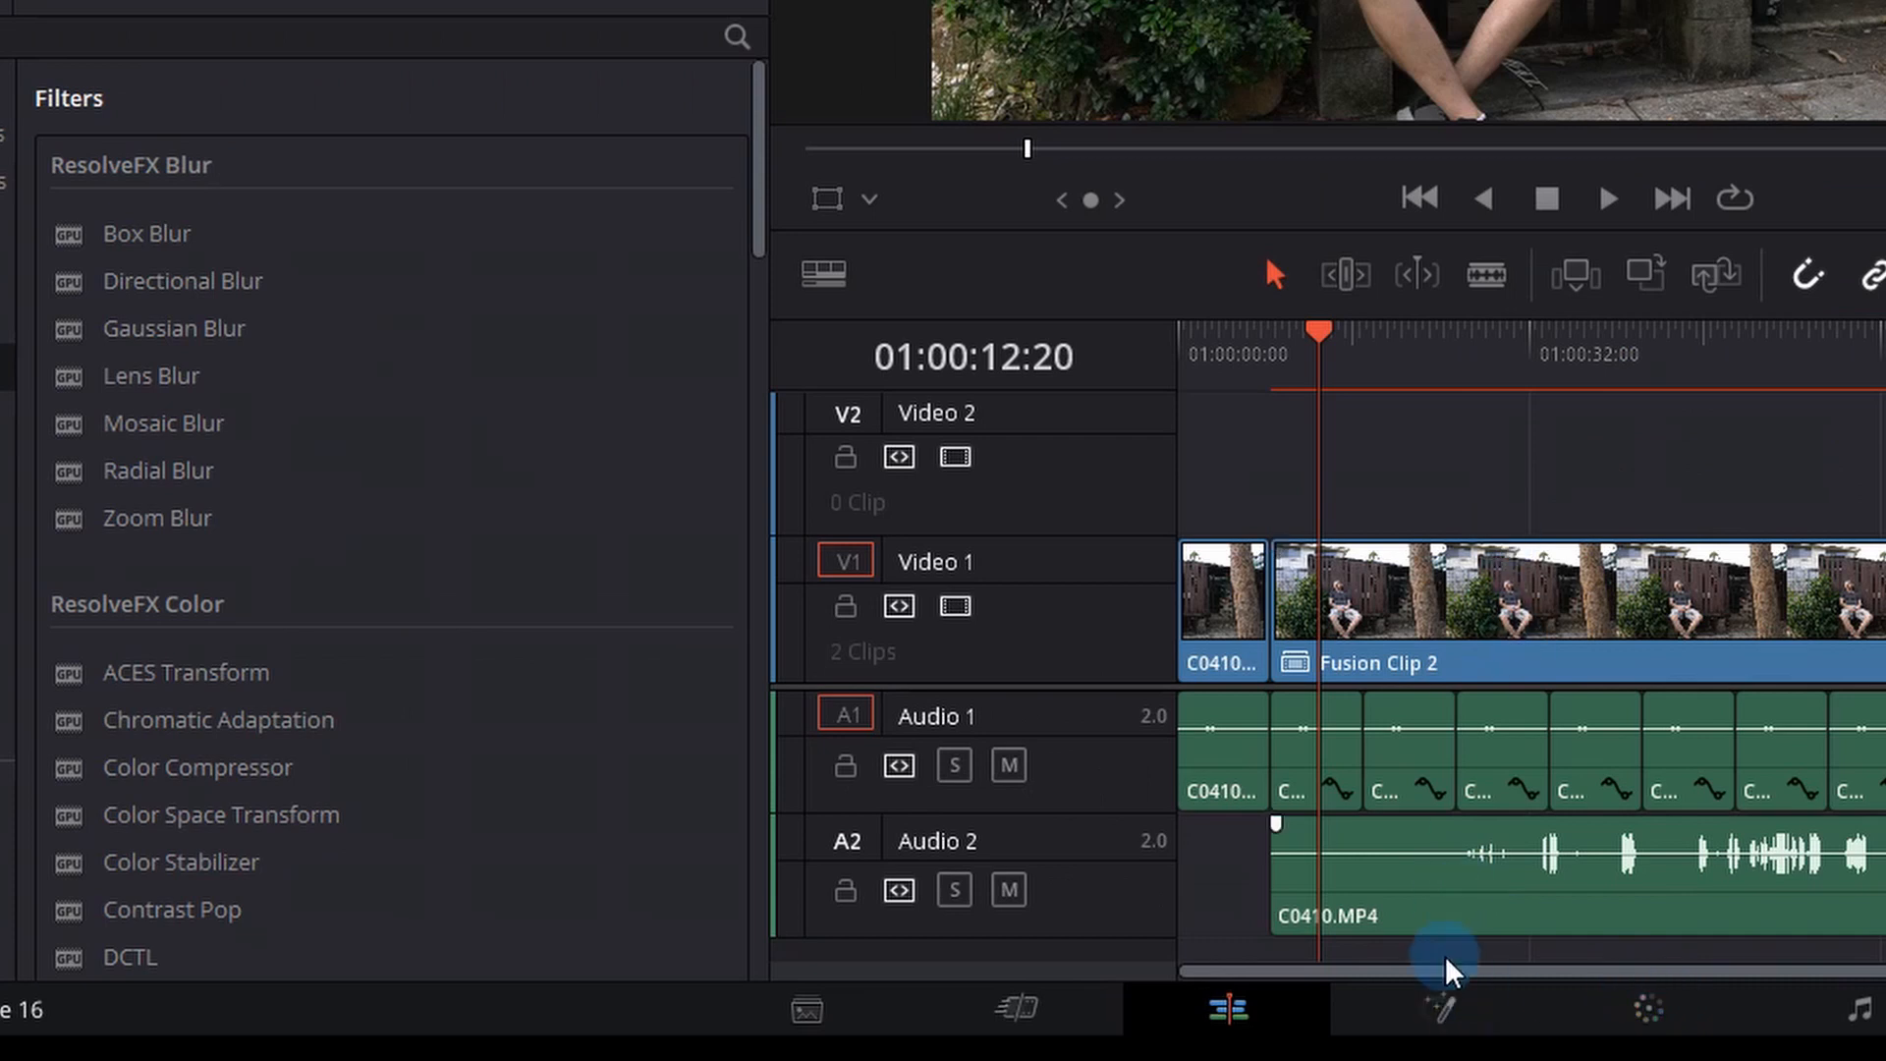
On the Fusion page, rename MediaIn1 to 'Dead' and MediaIn2 to 'Ghost'.
click(1437, 1008)
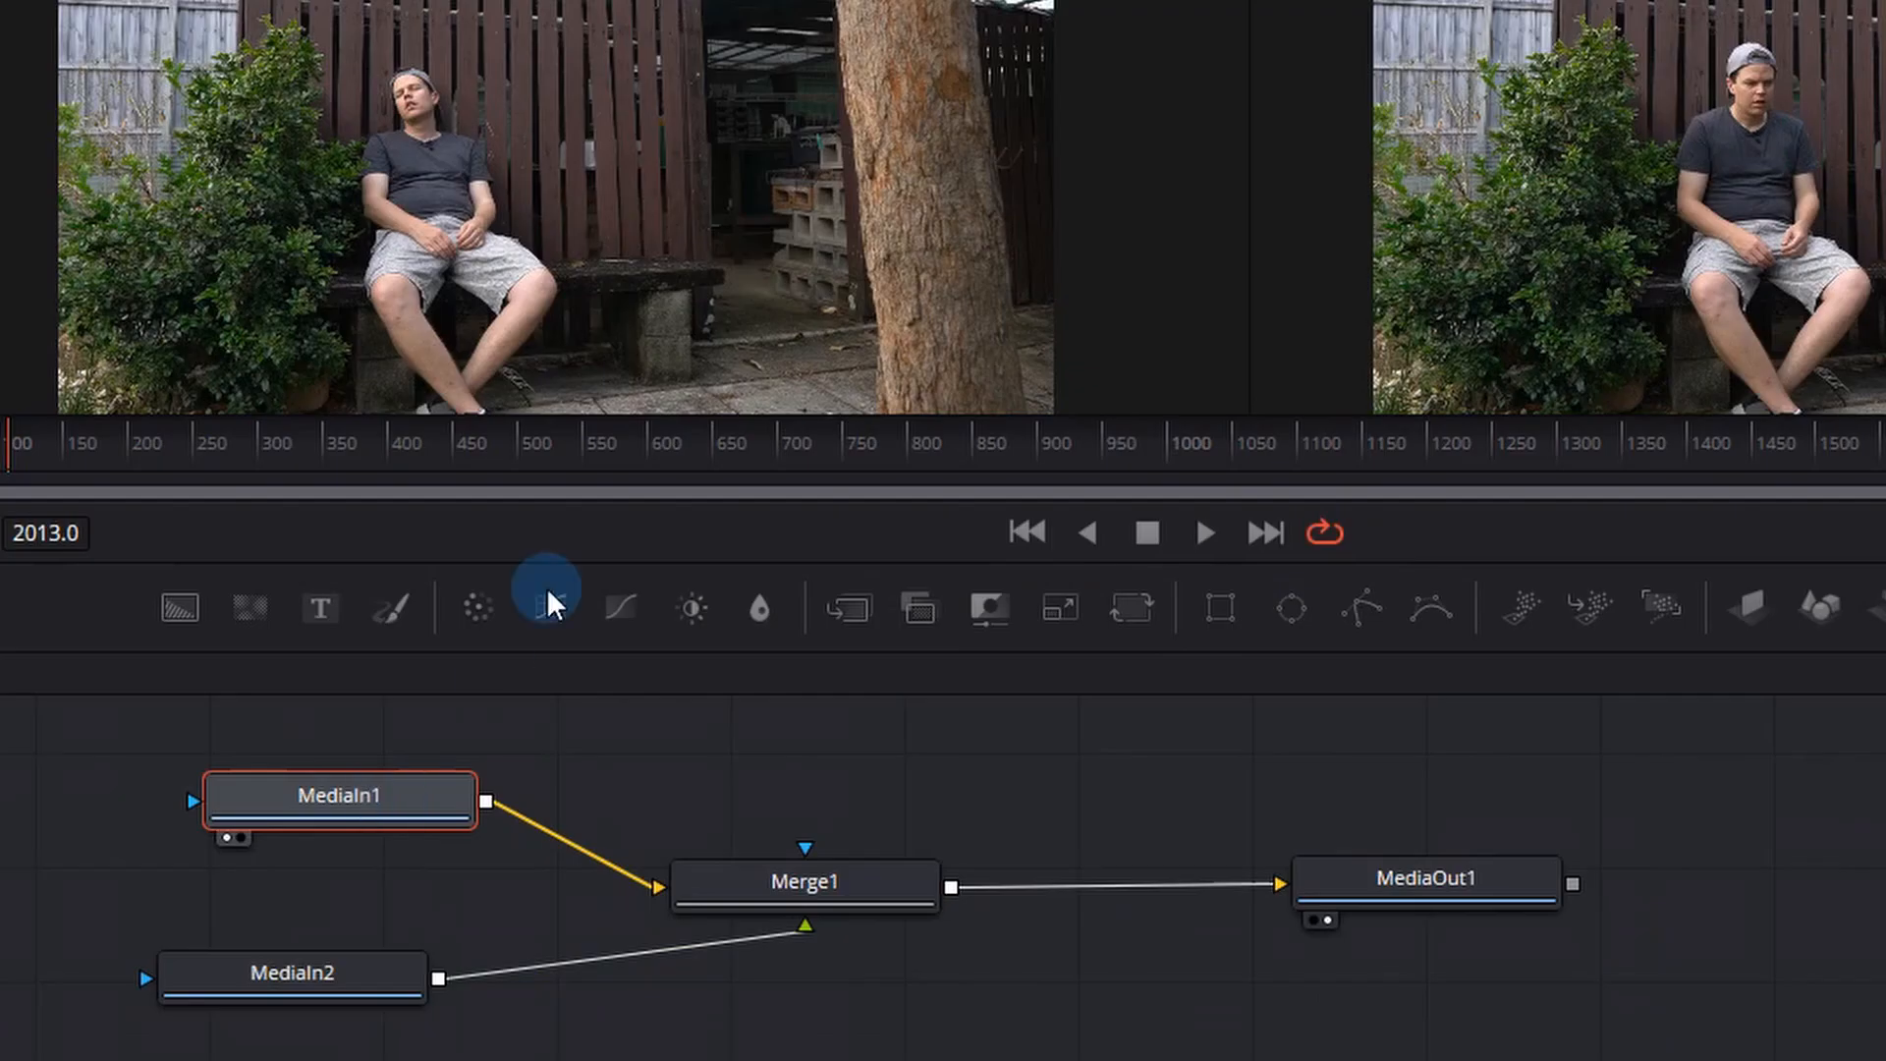
click(291, 972)
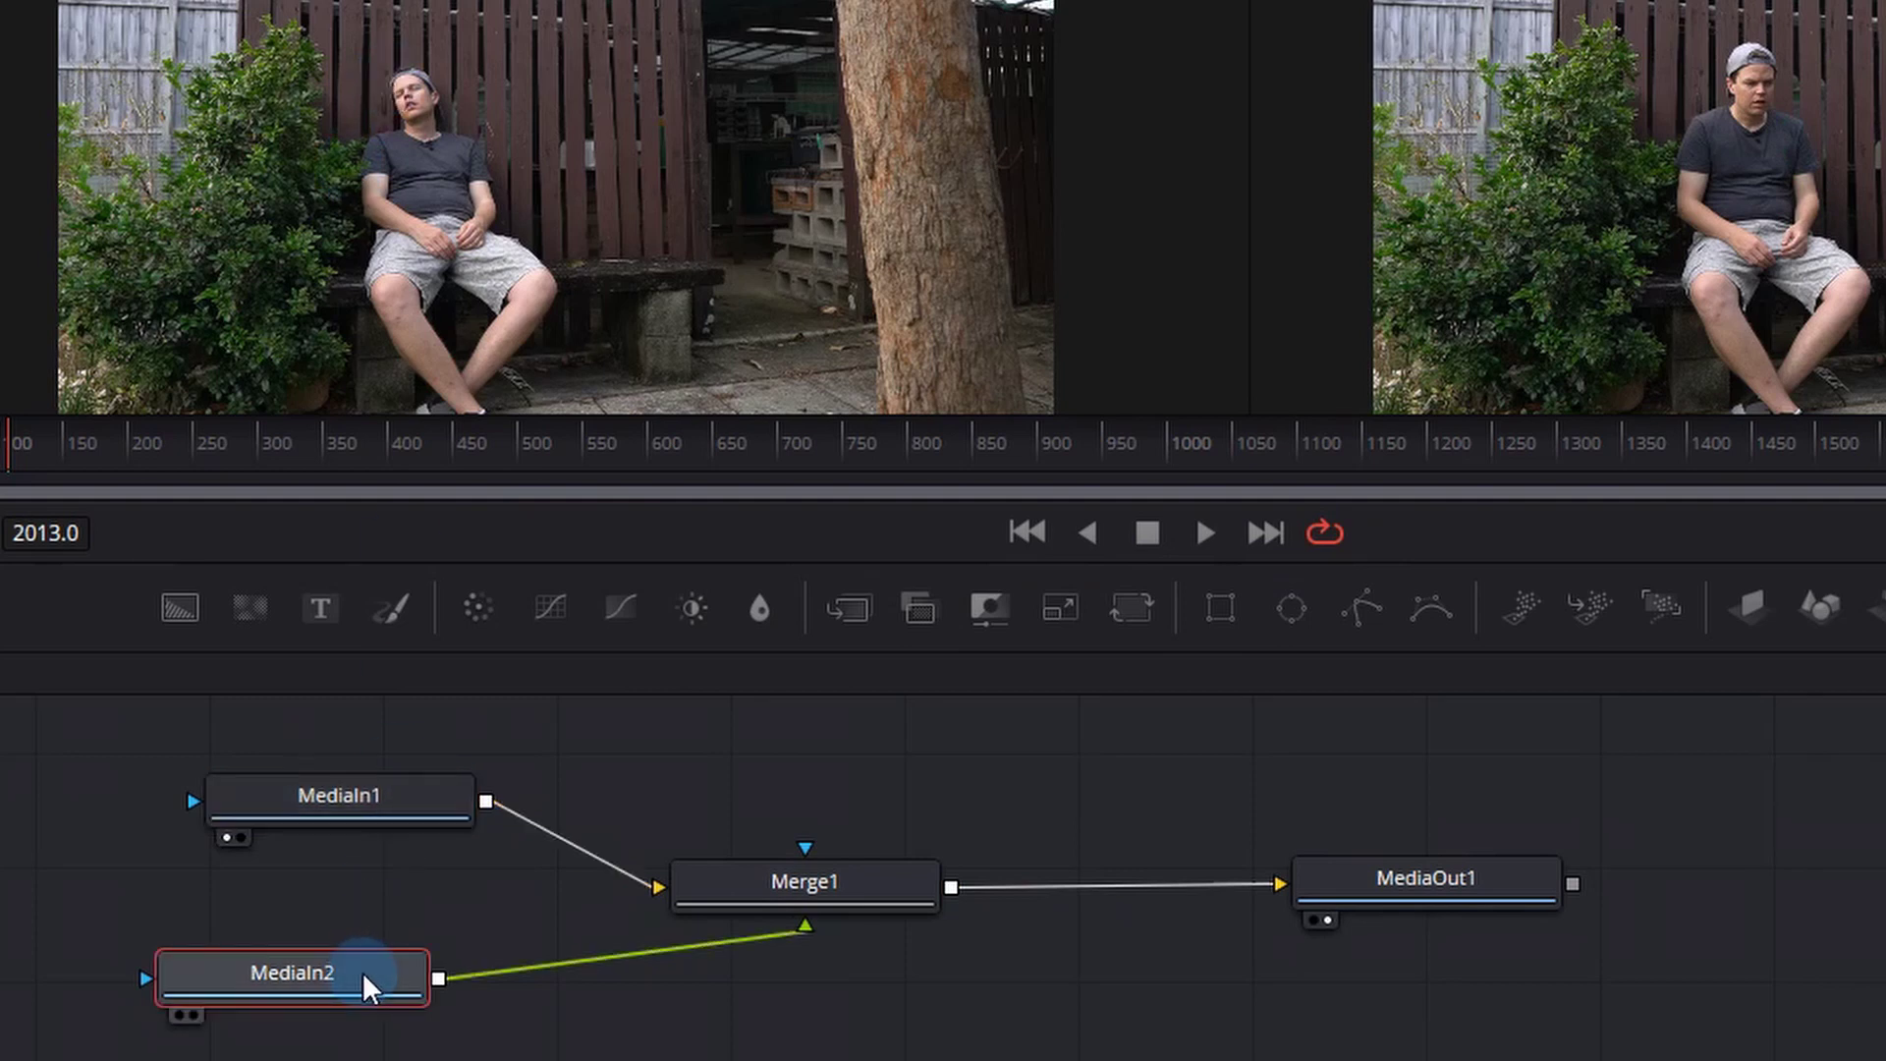
click(341, 798)
text(Dea)
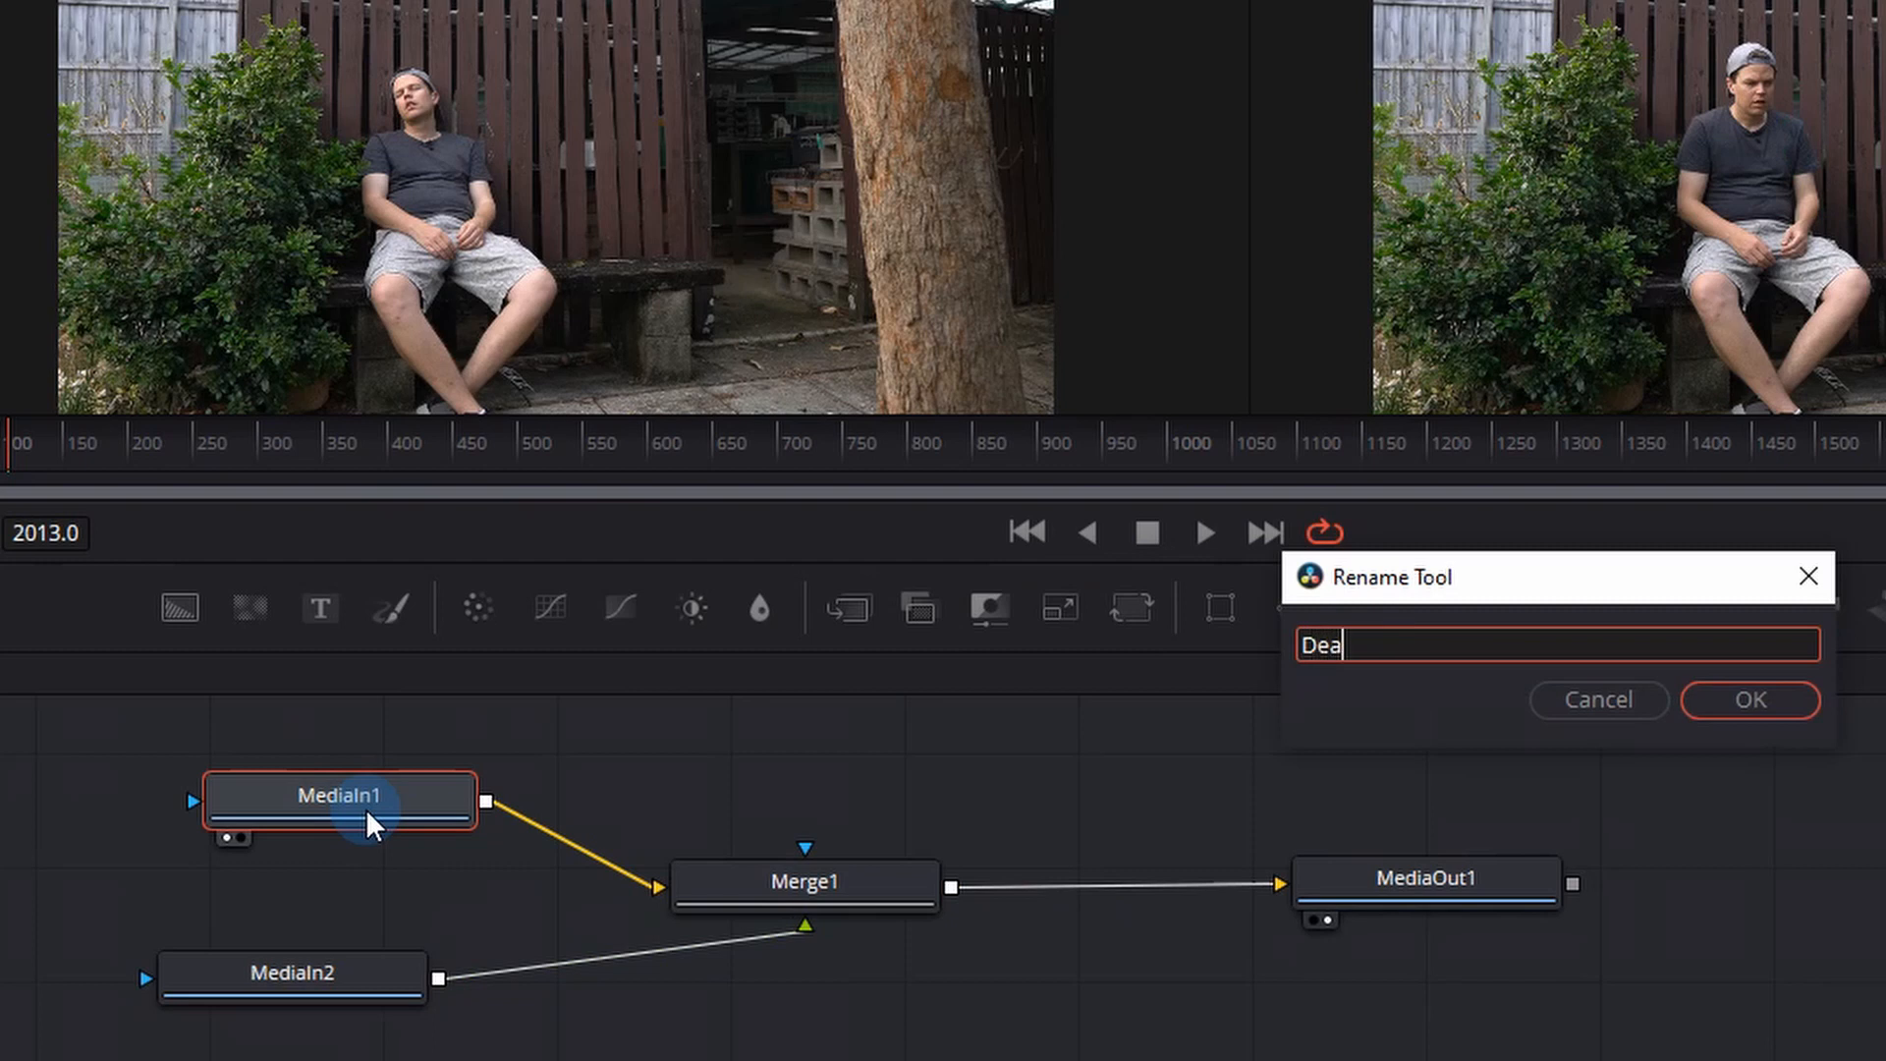
click(1746, 698)
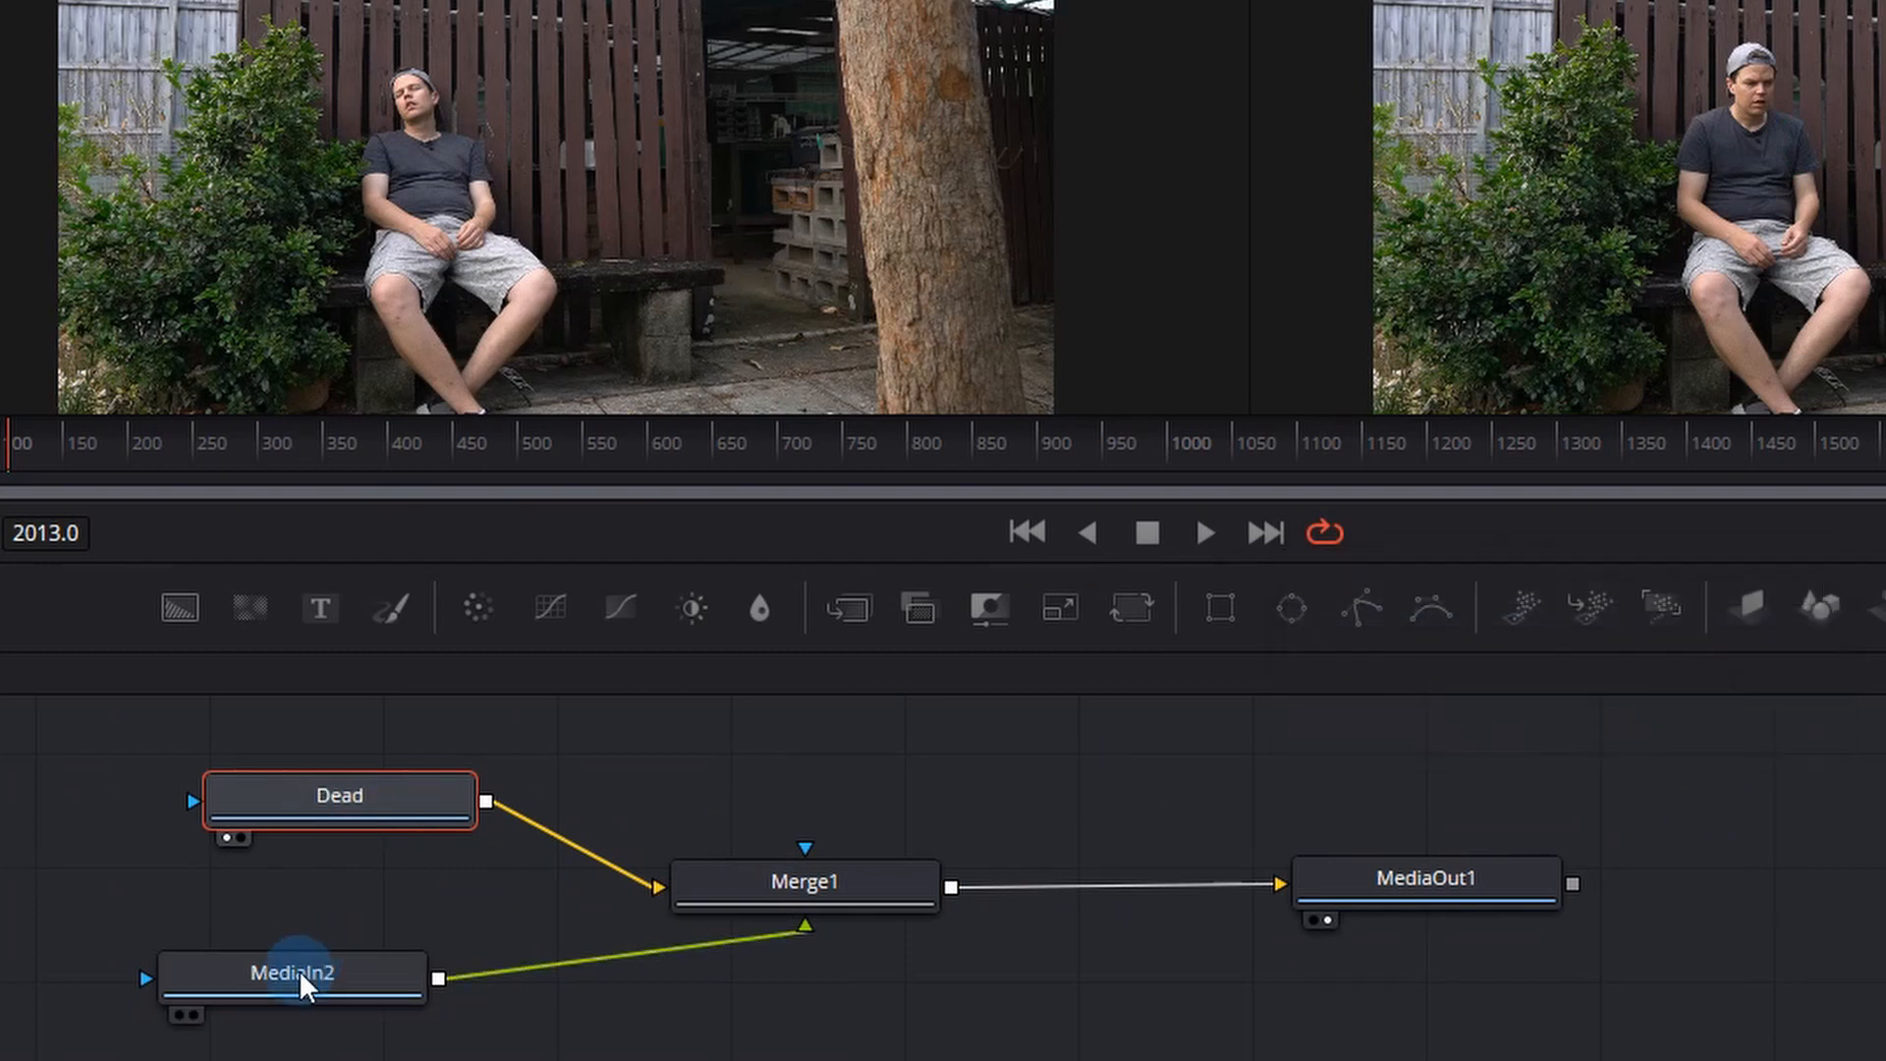
double_click(290, 973)
text(Ghost)
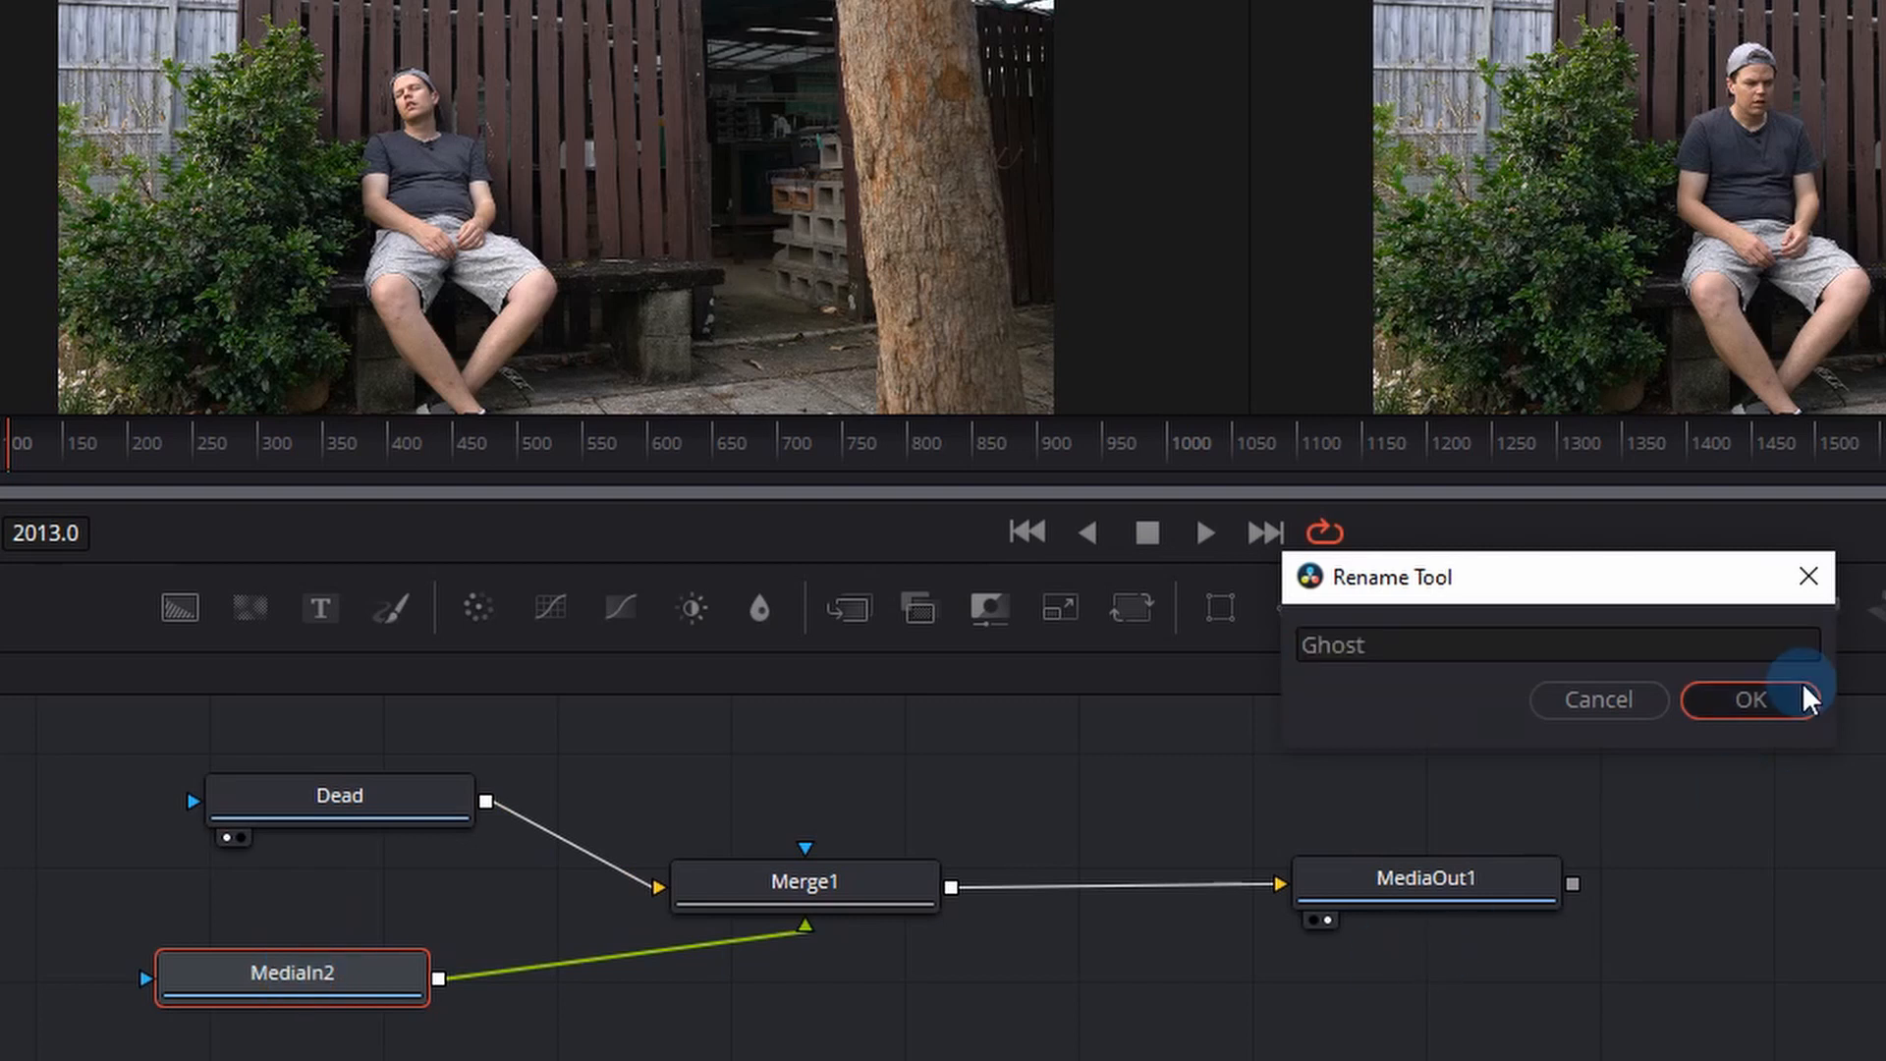
click(1745, 698)
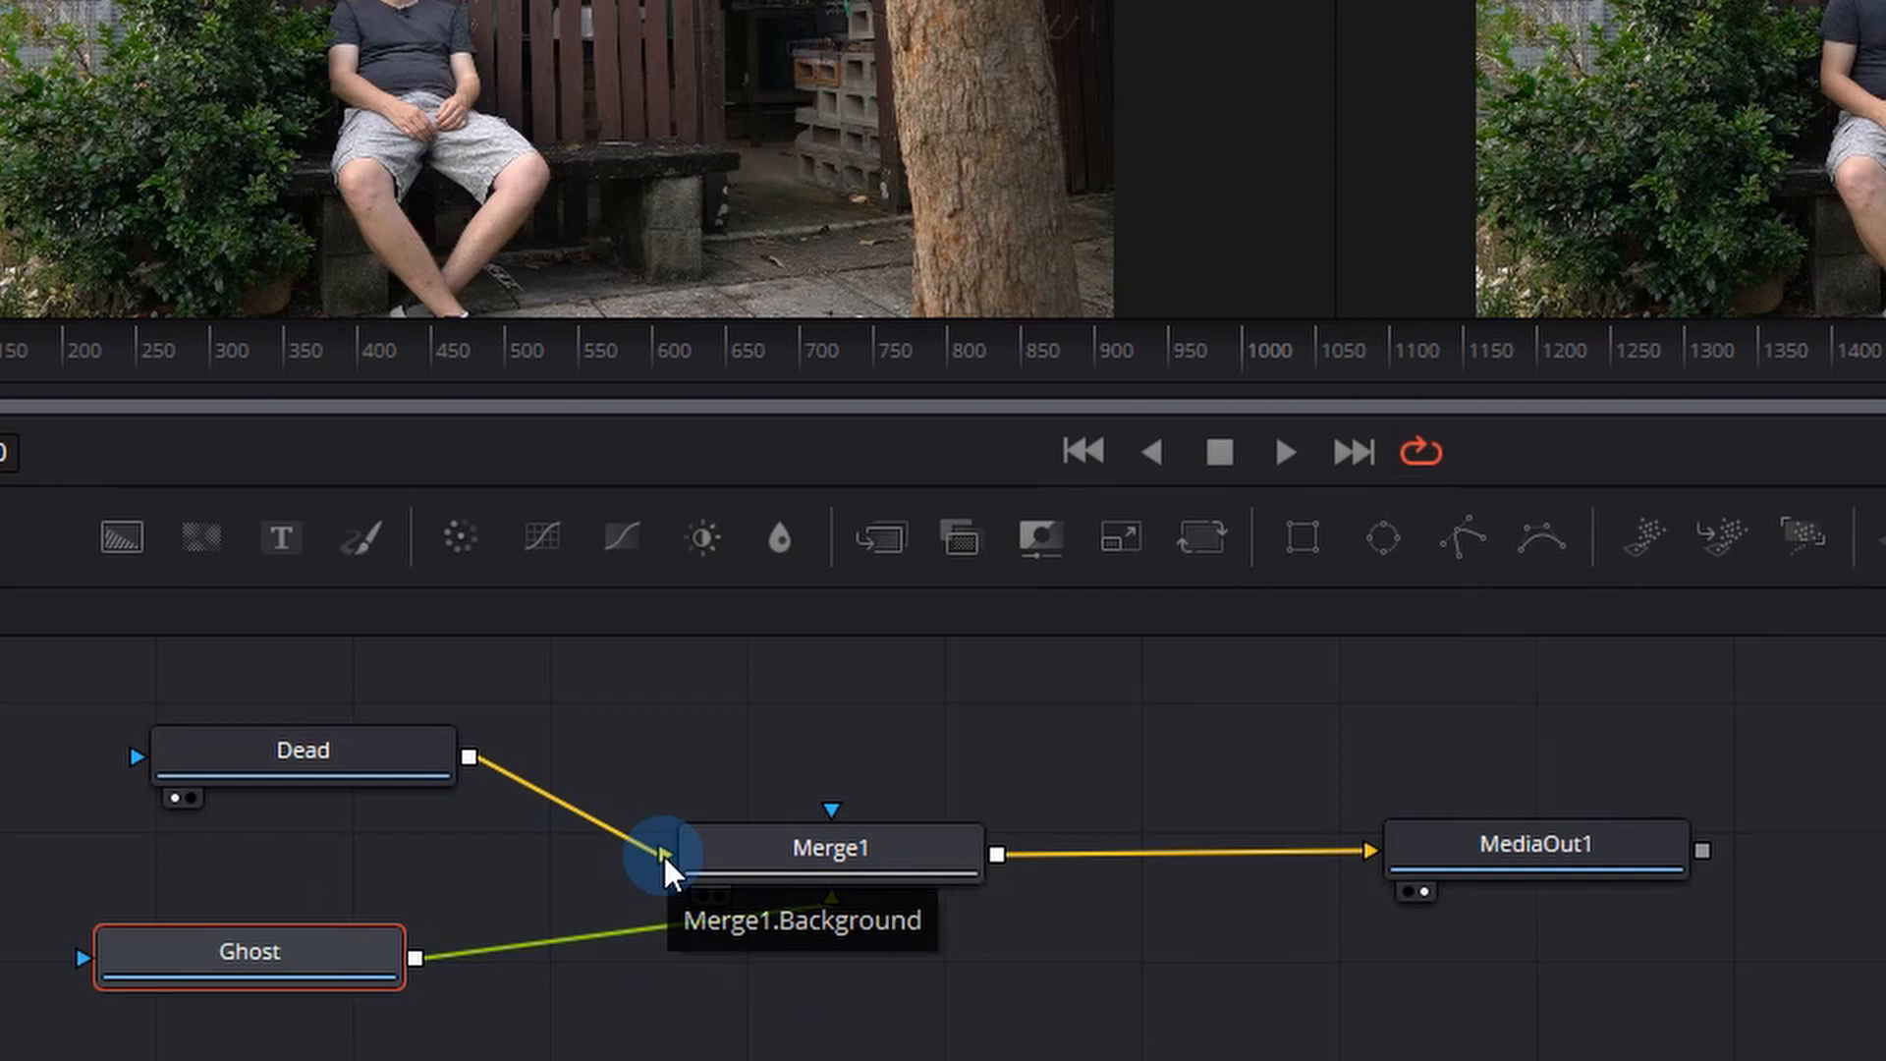
mouse_move(379, 965)
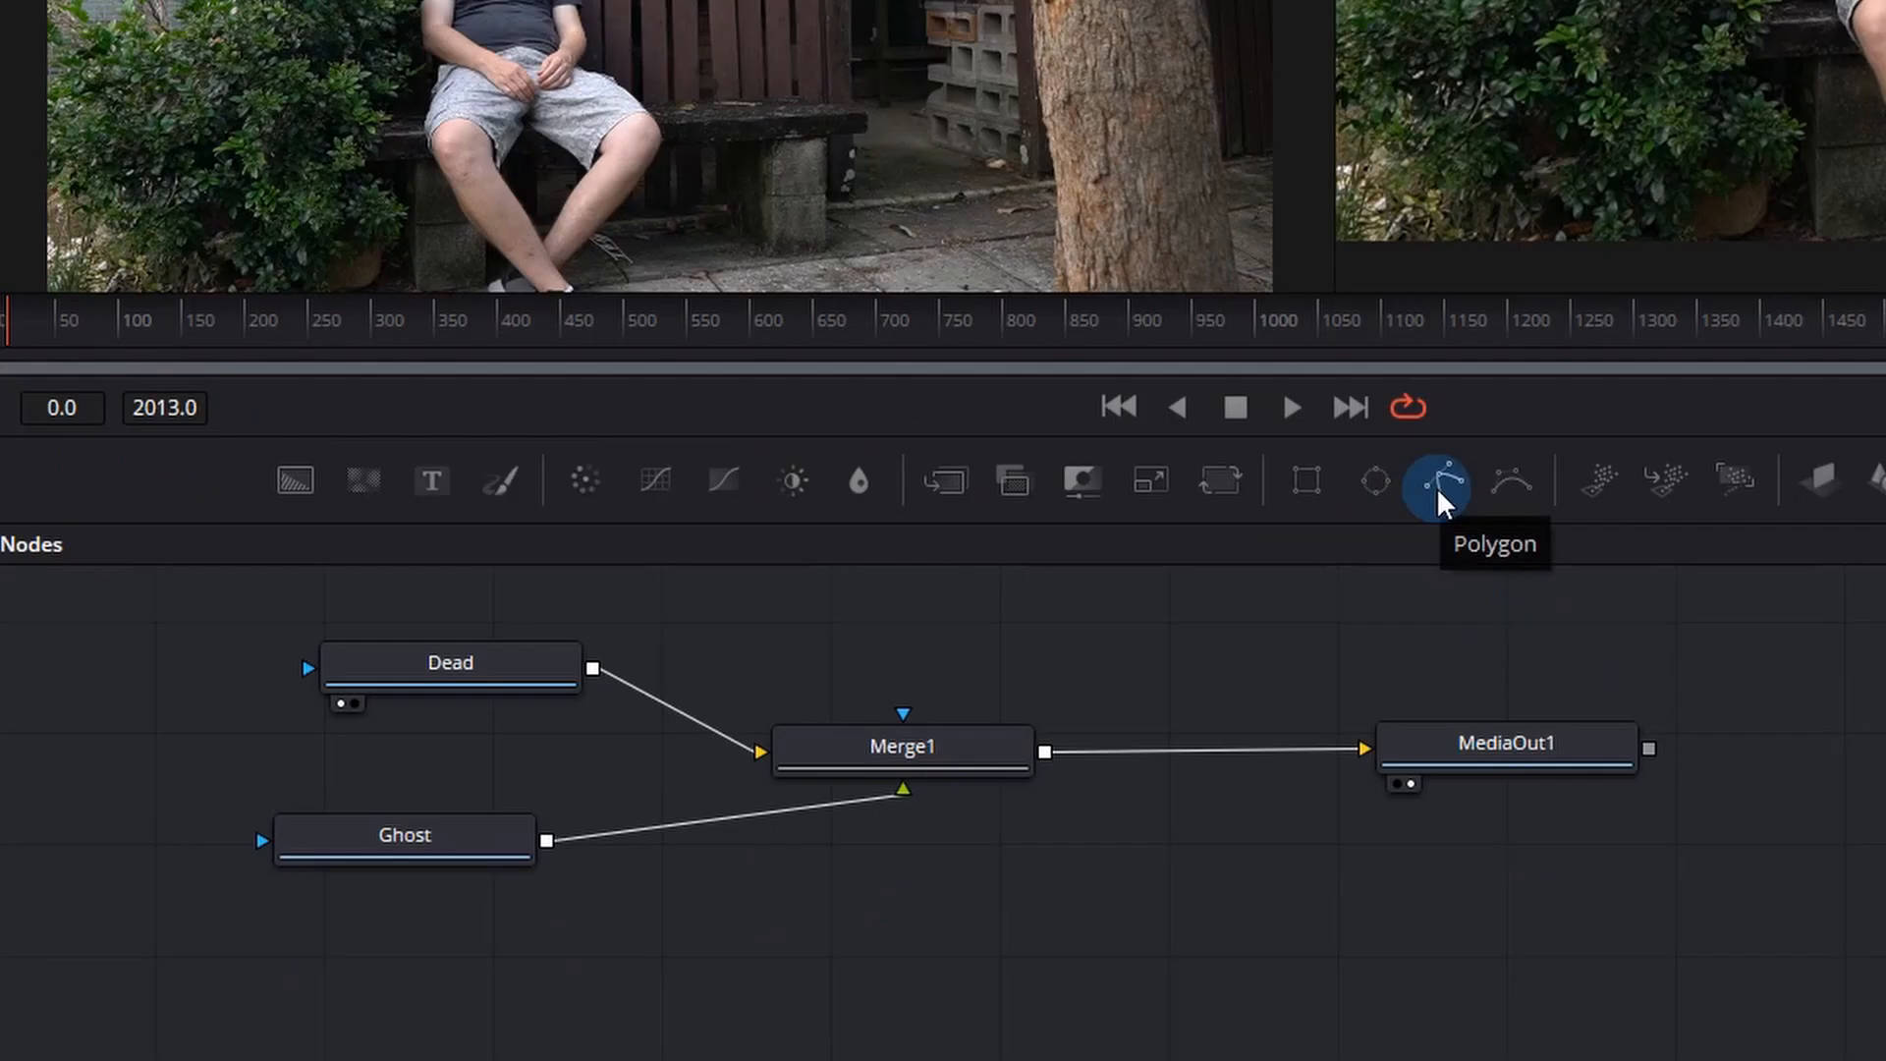
mouse_move(1445, 502)
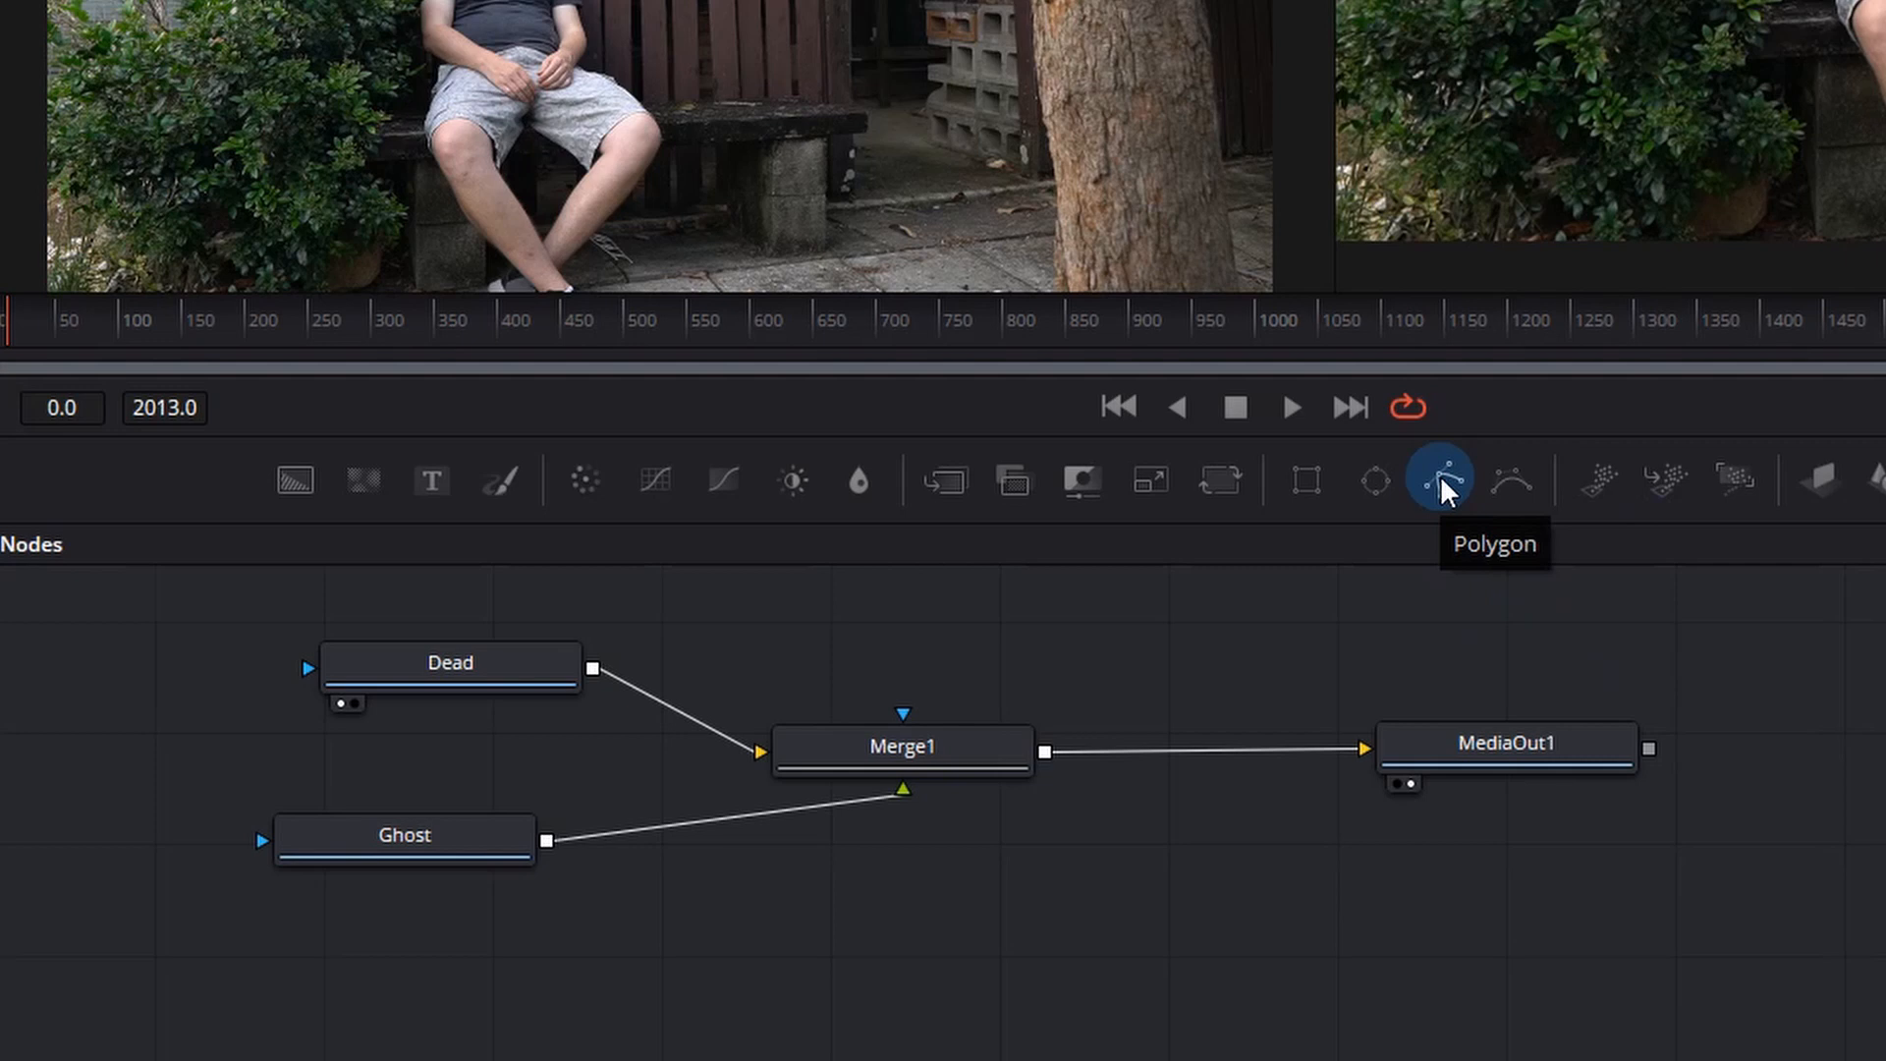
Add Polygon1 from the Fusion toolbar and draw its points around the sleeping man.
click(1441, 478)
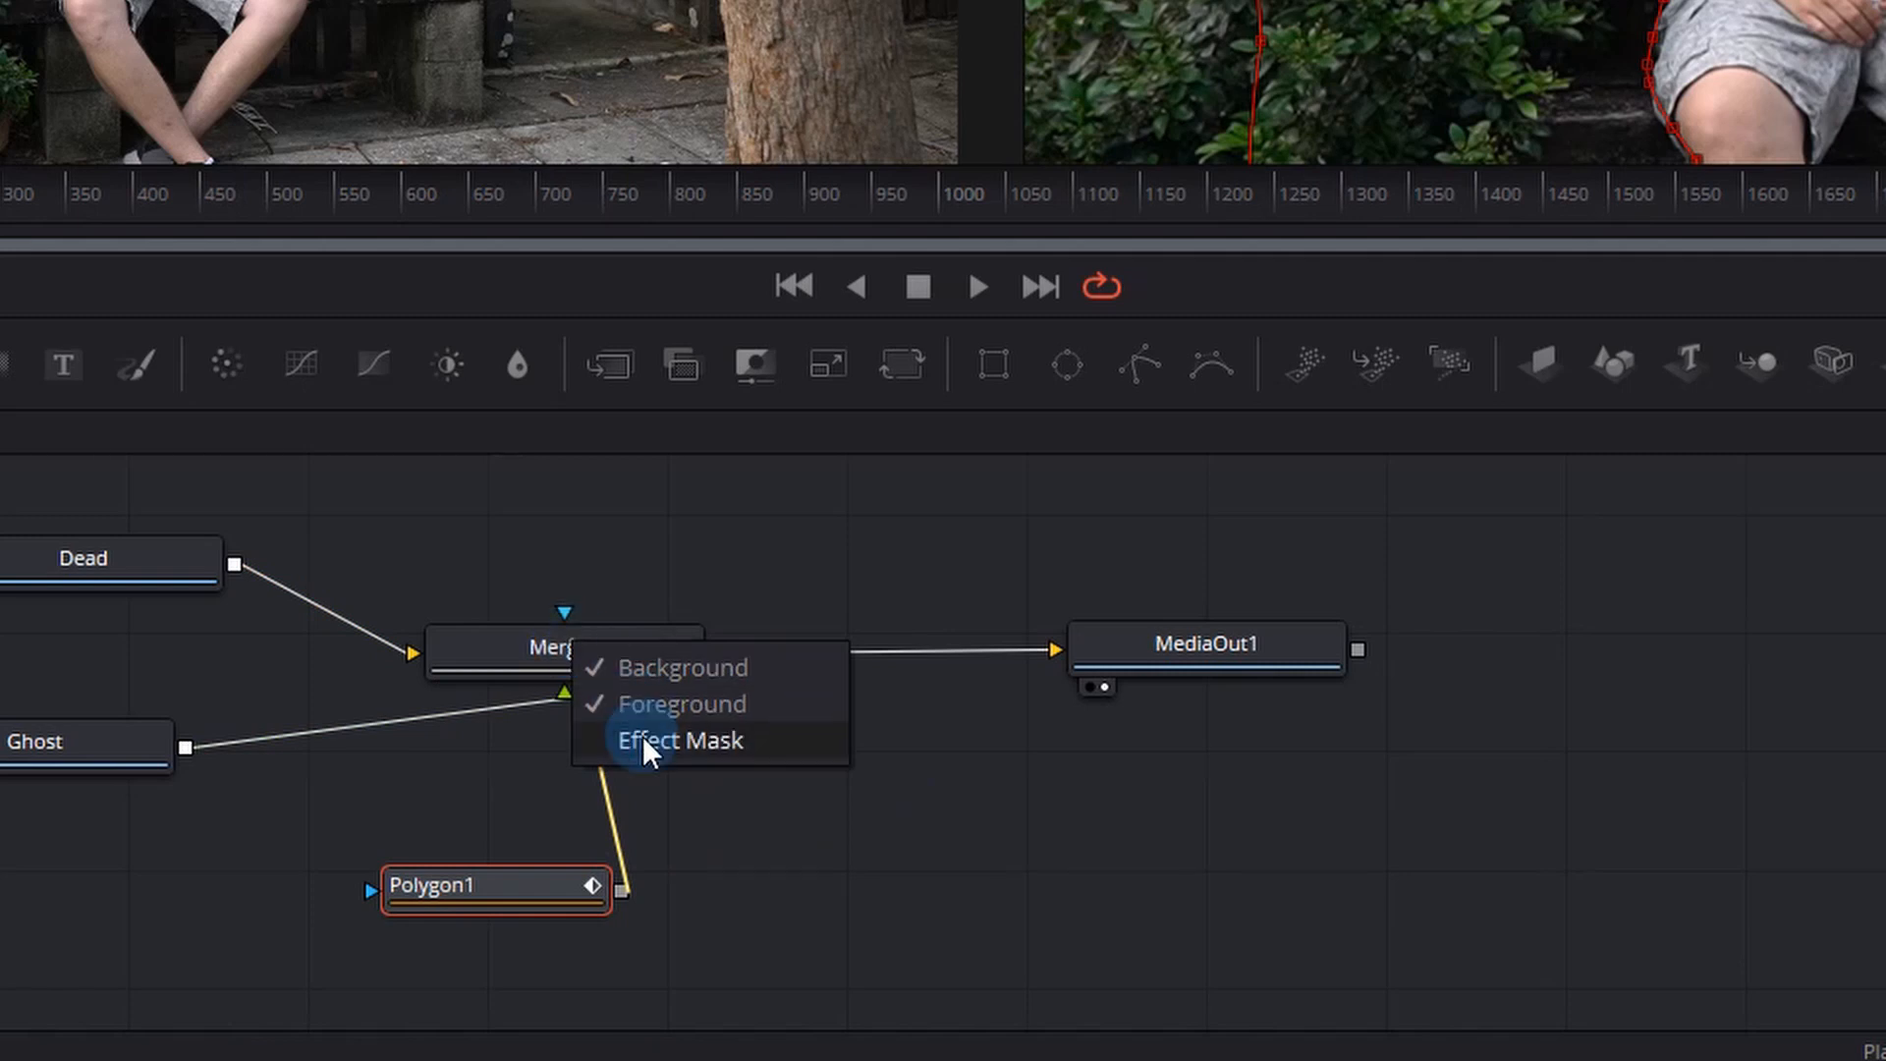
Connect Polygon1 to Merge1 as an inverted Effect Mask.
click(681, 740)
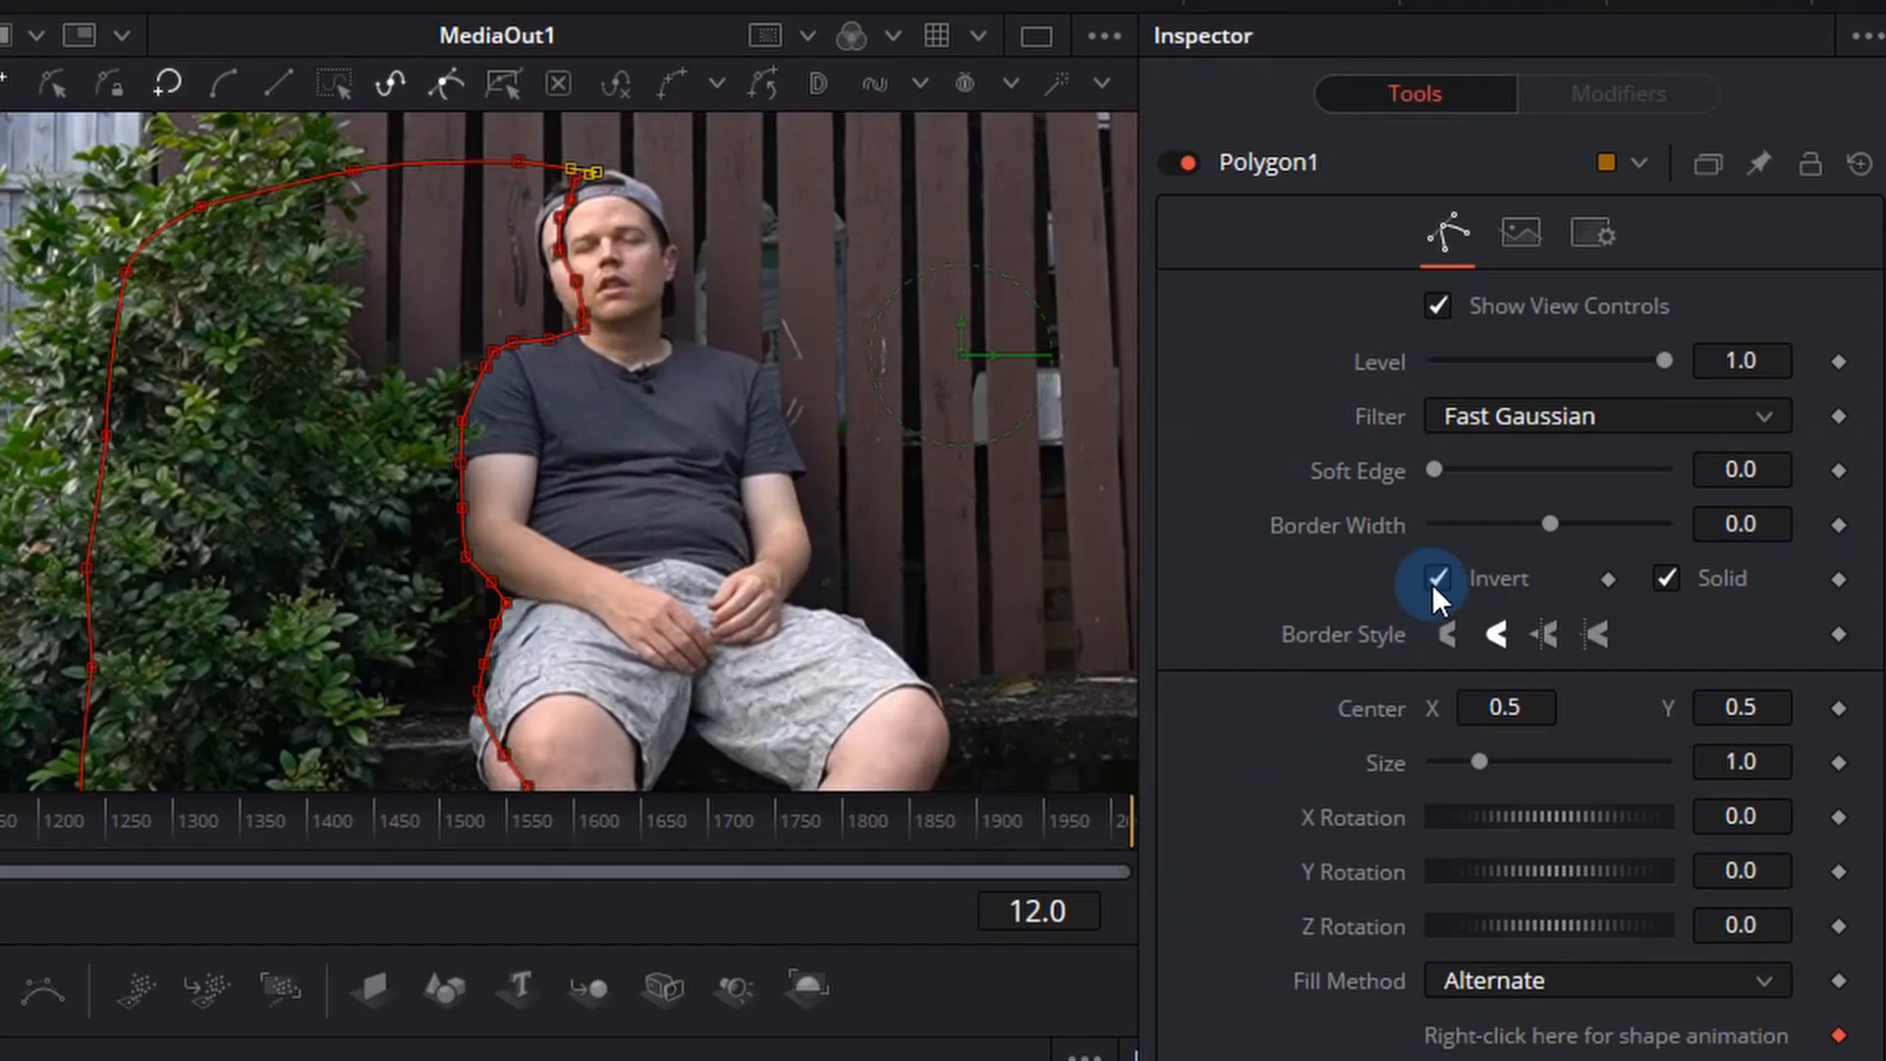
mouse_move(541, 258)
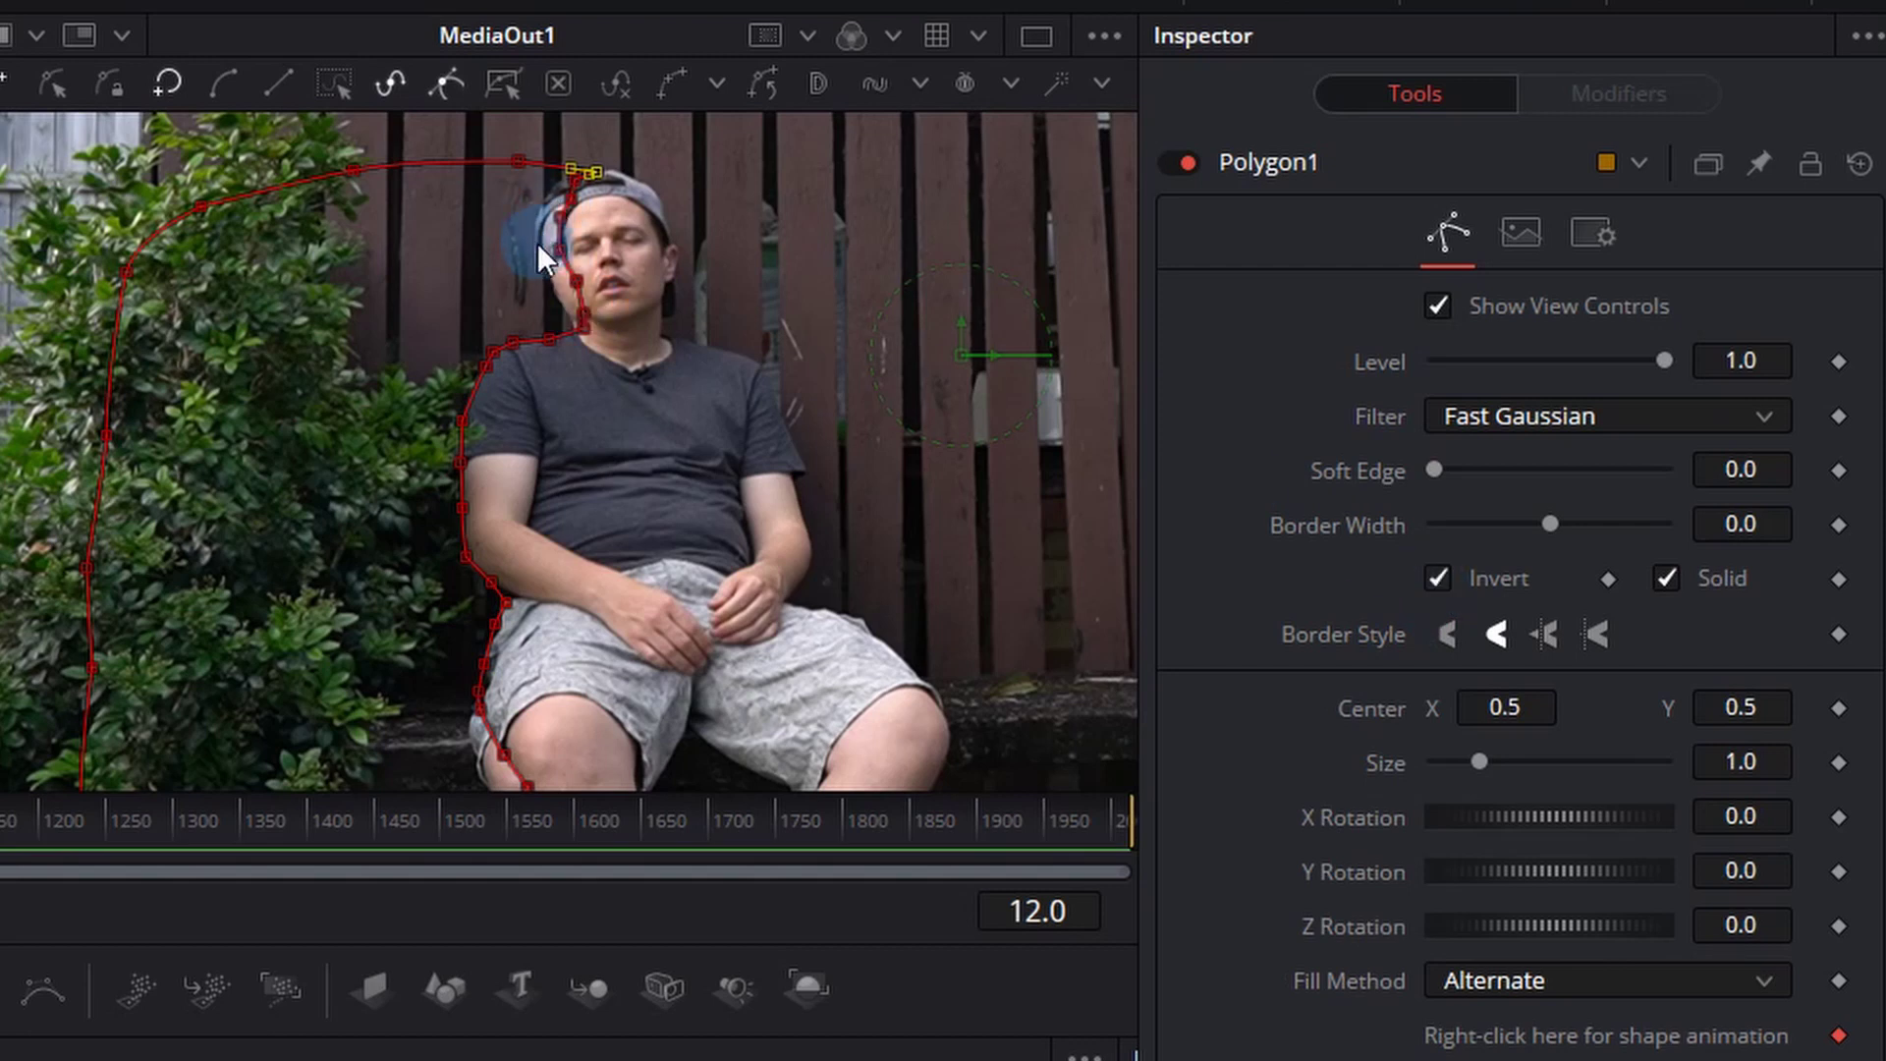
mouse_move(547, 241)
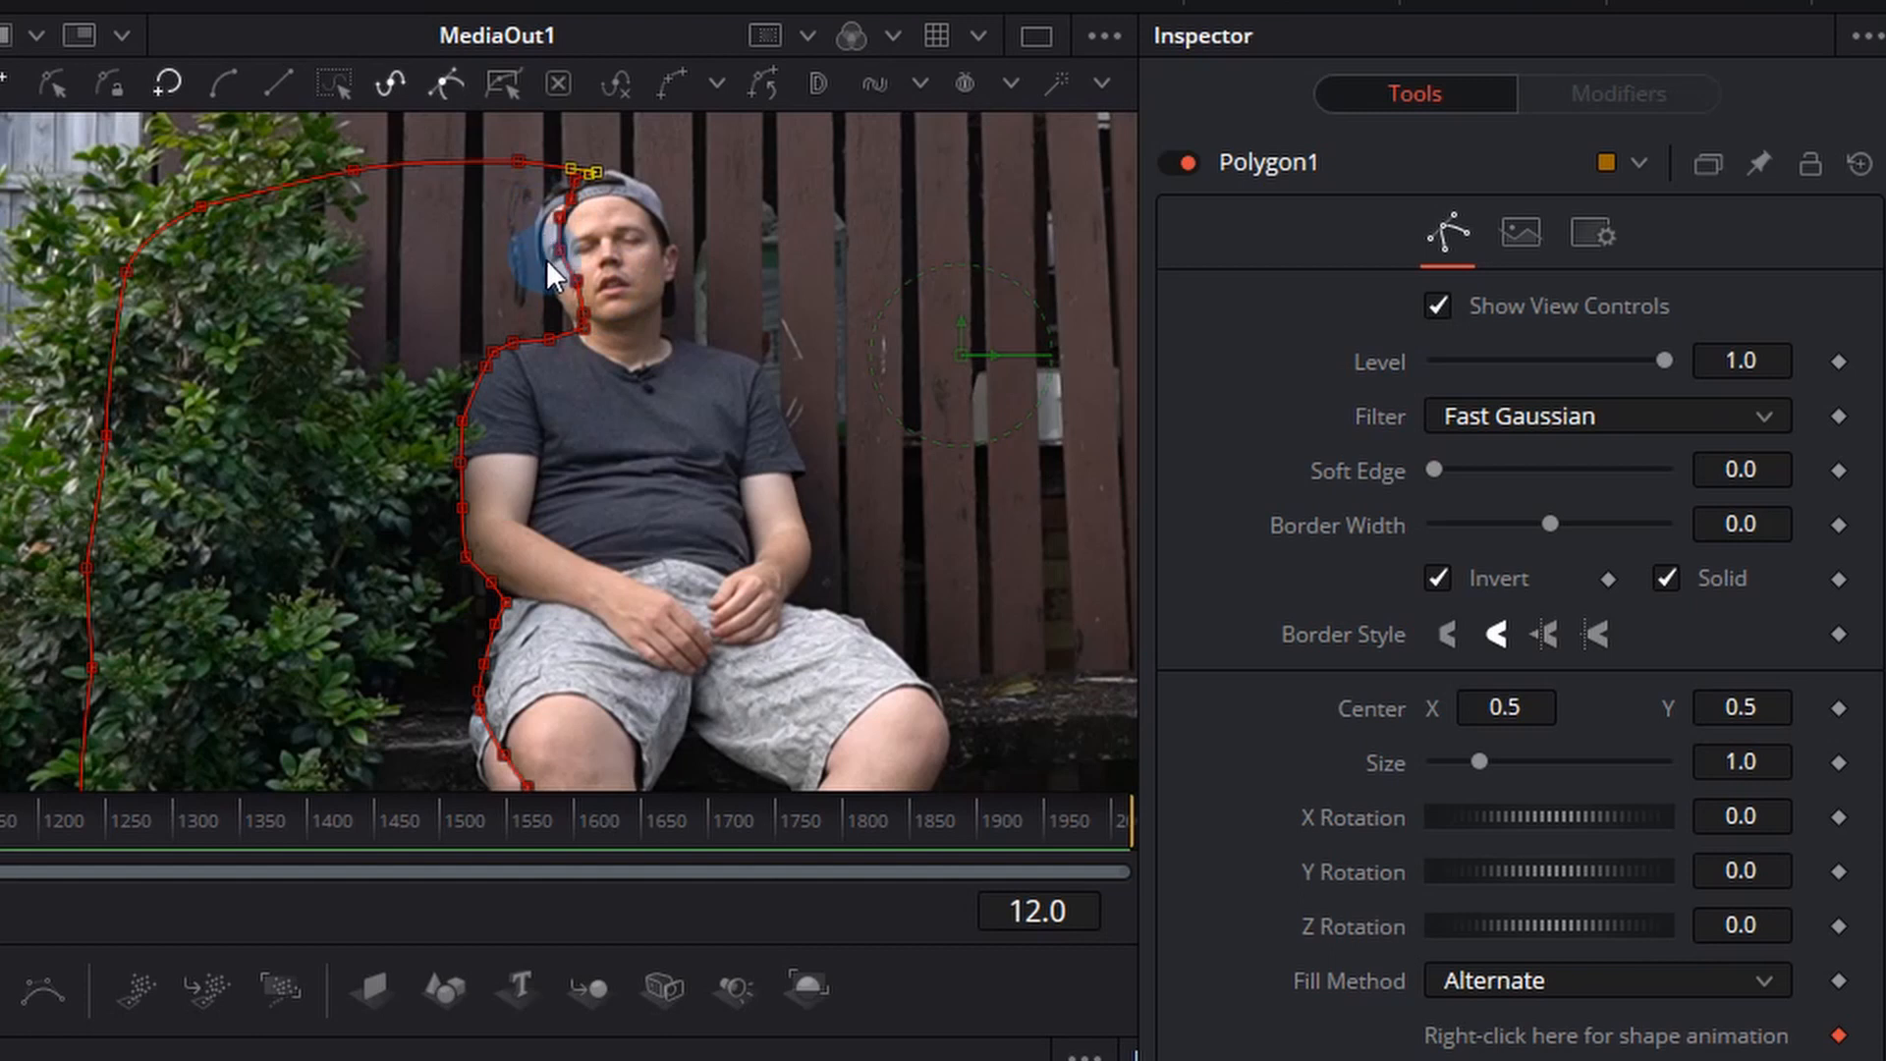
mouse_move(566, 300)
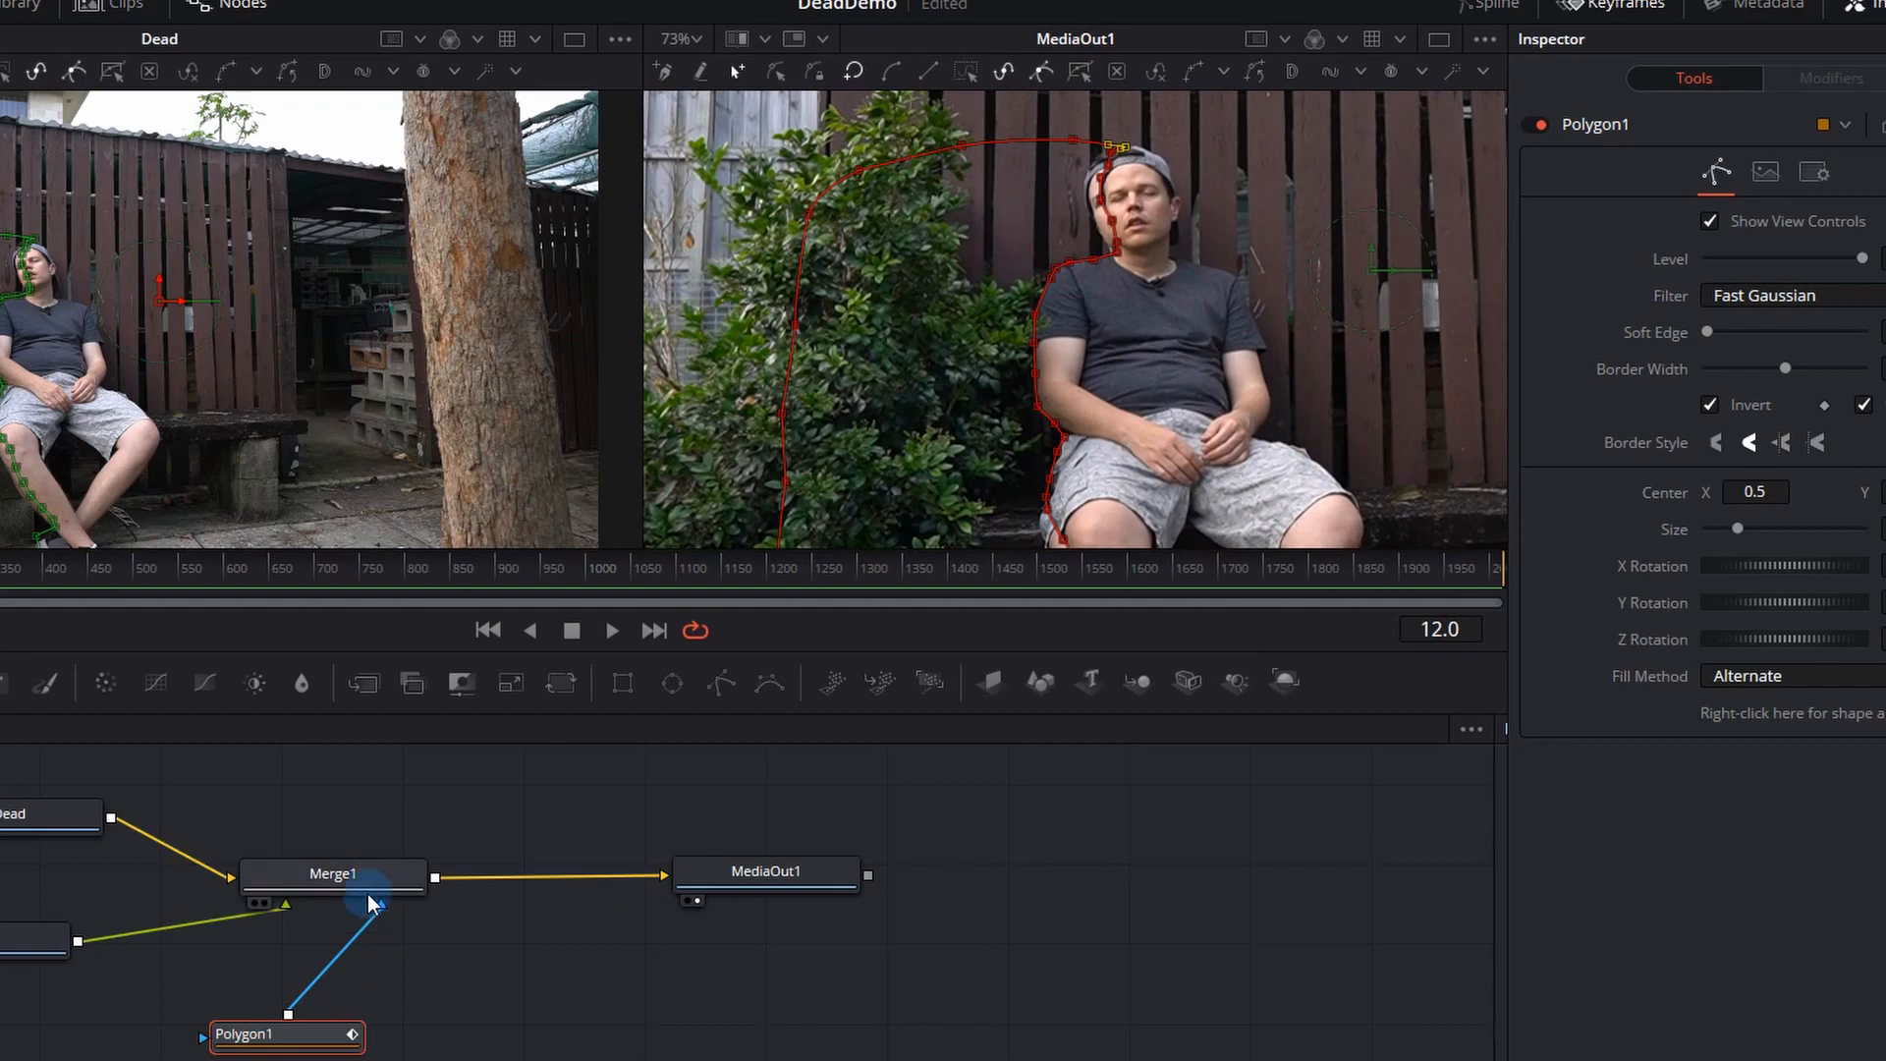
Adjust Polygon1's points across frames so the mask follows the man's body.
click(333, 872)
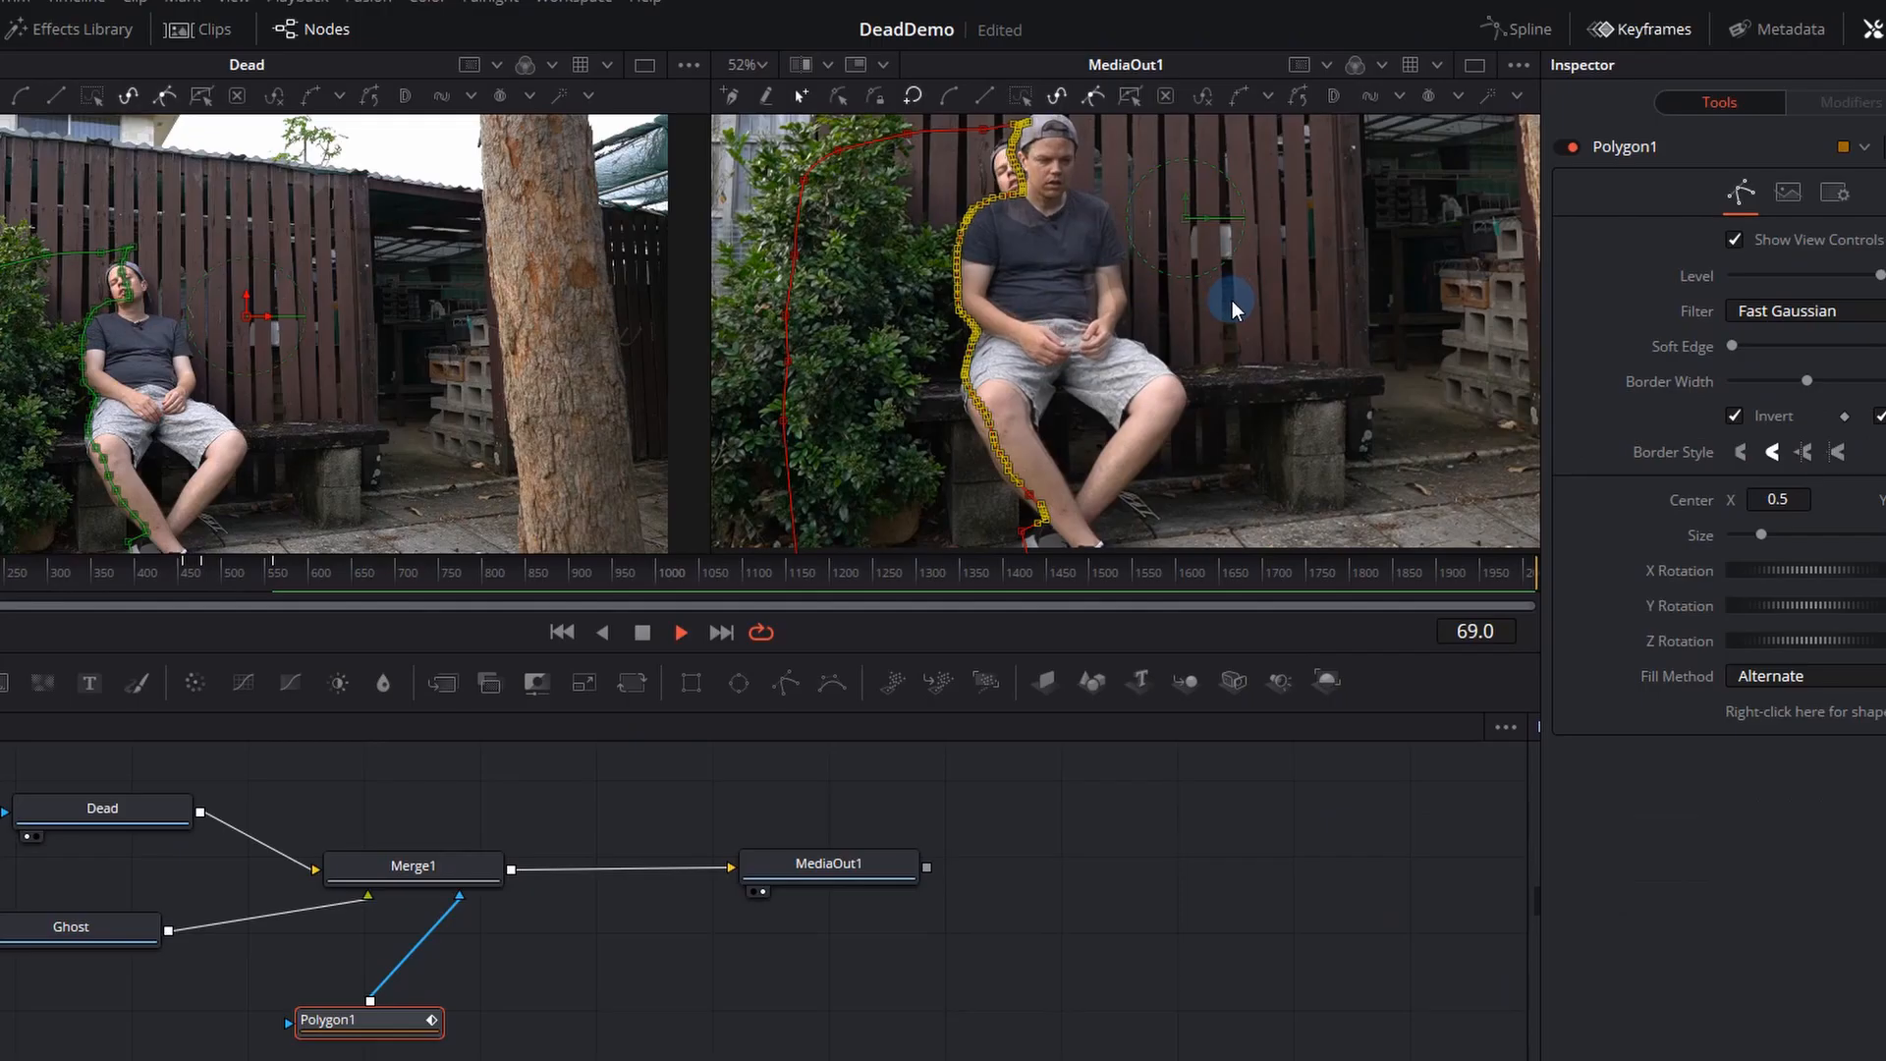
Set Merge1 to about 0.6 Blend with the Luminosity apply mode.
click(413, 864)
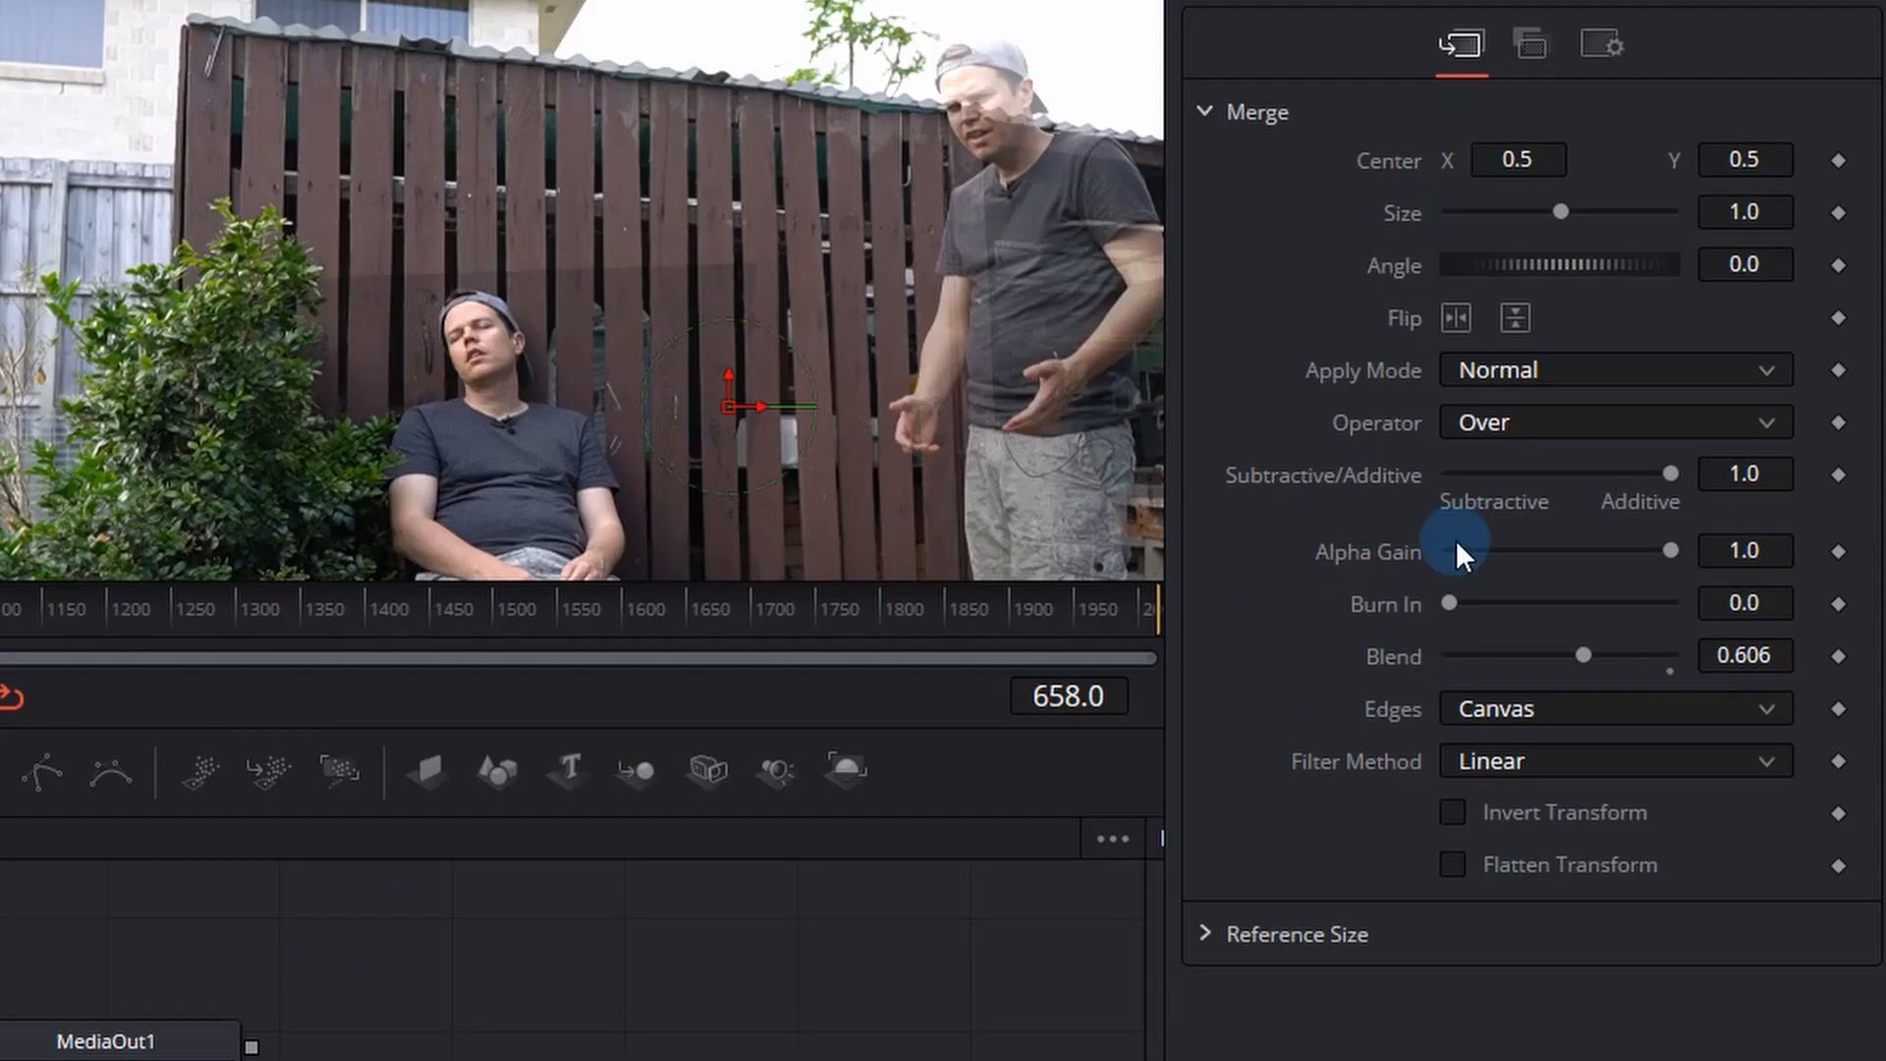
click(1612, 370)
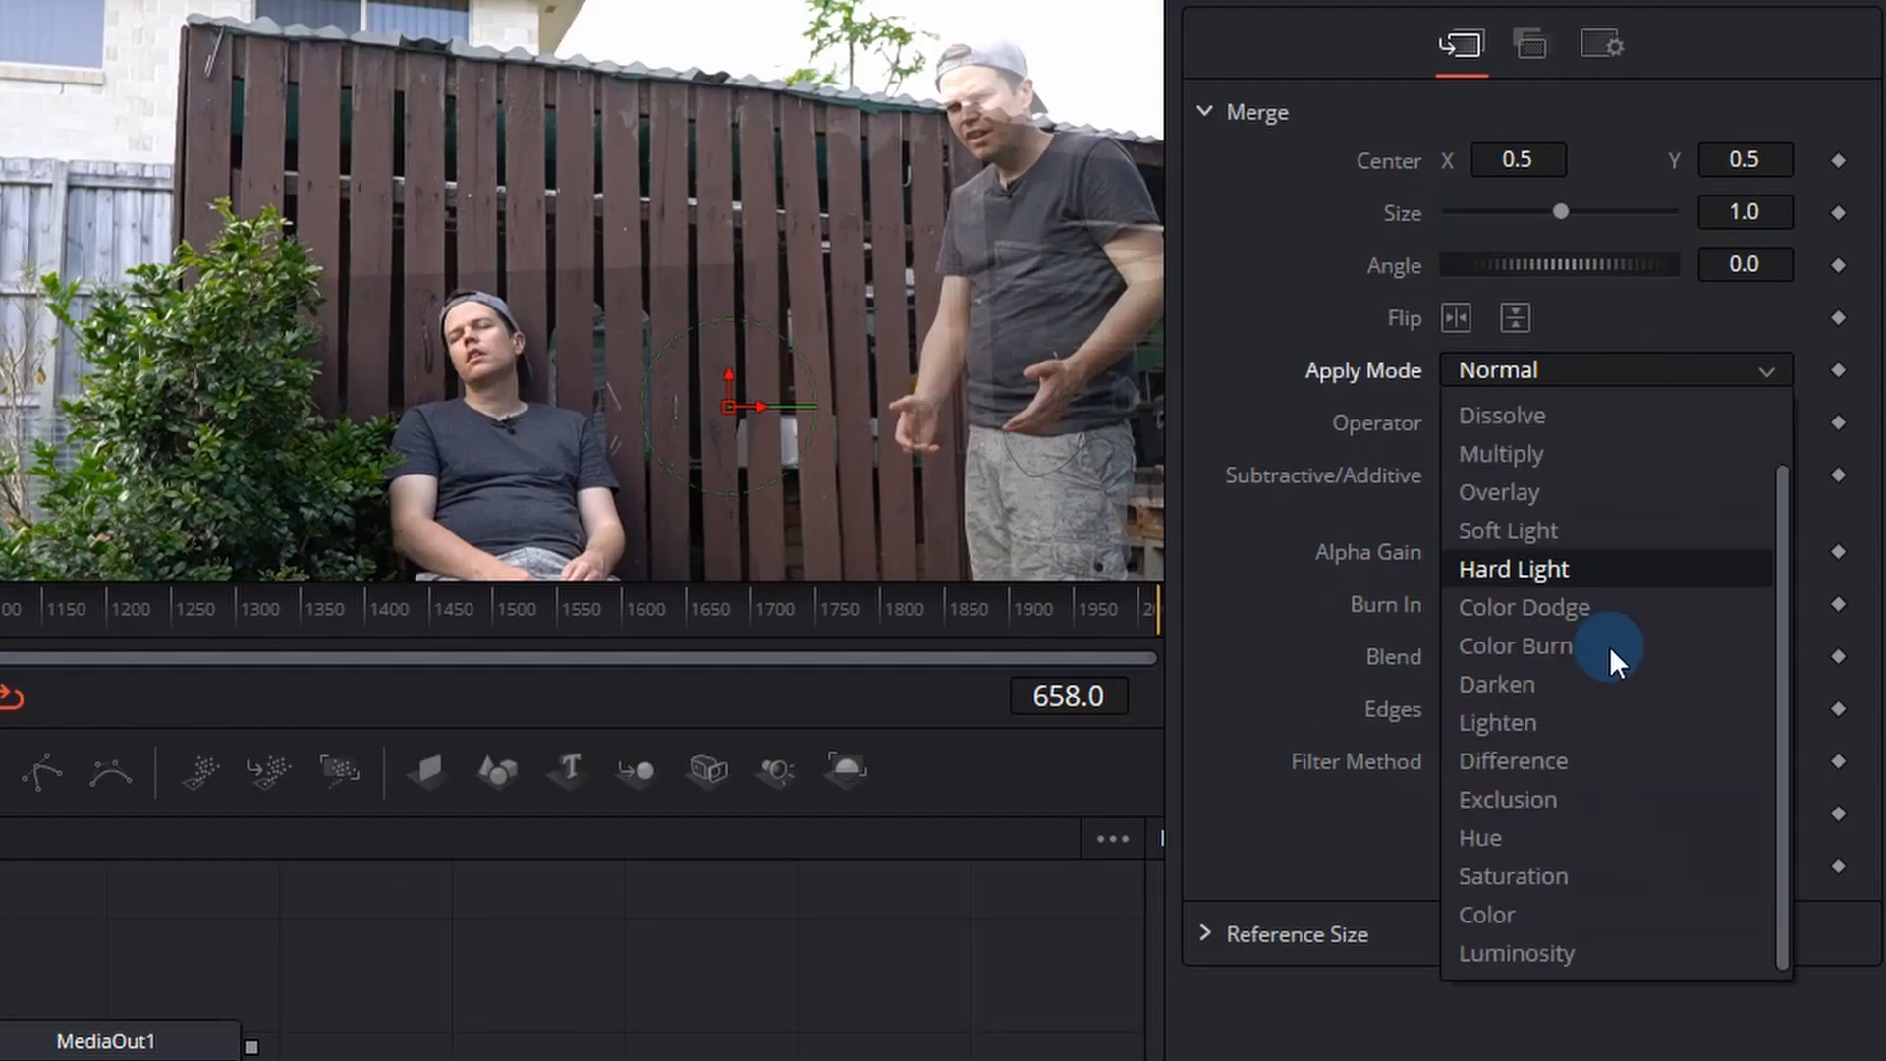
mouse_move(1575, 953)
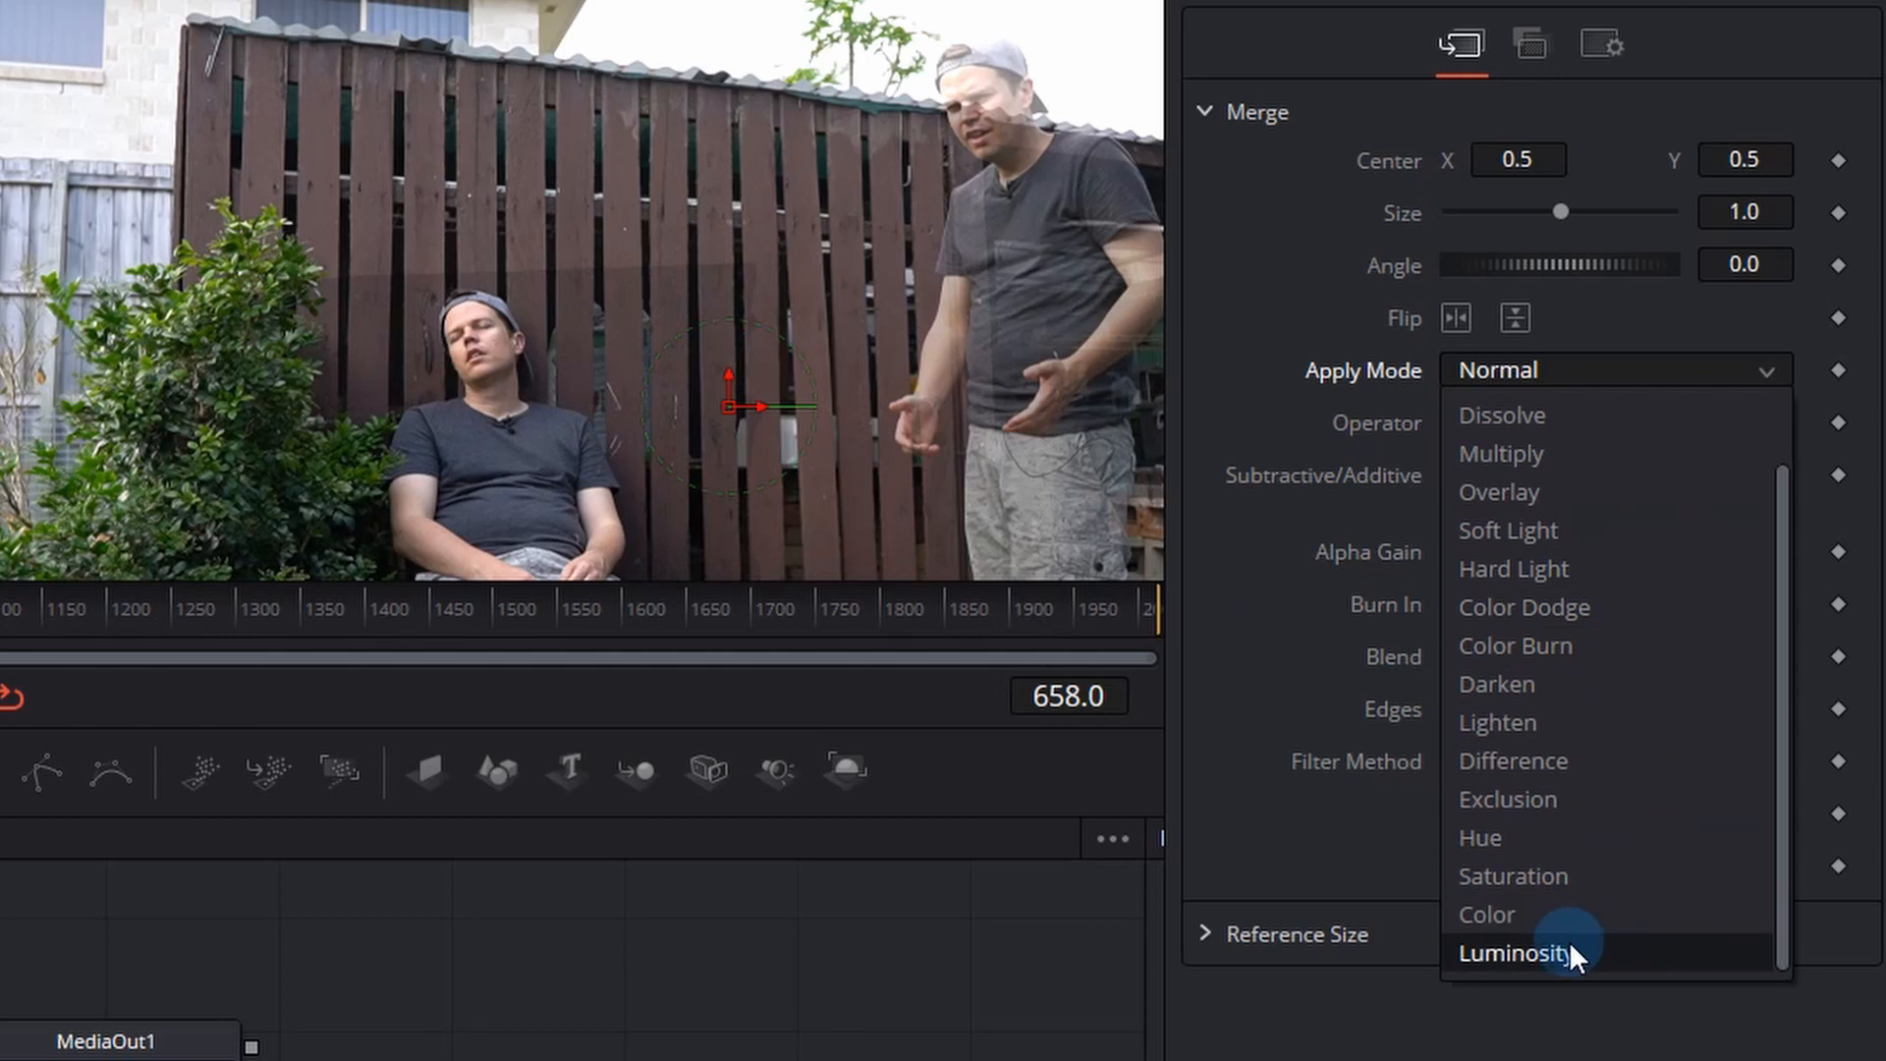
click(1517, 952)
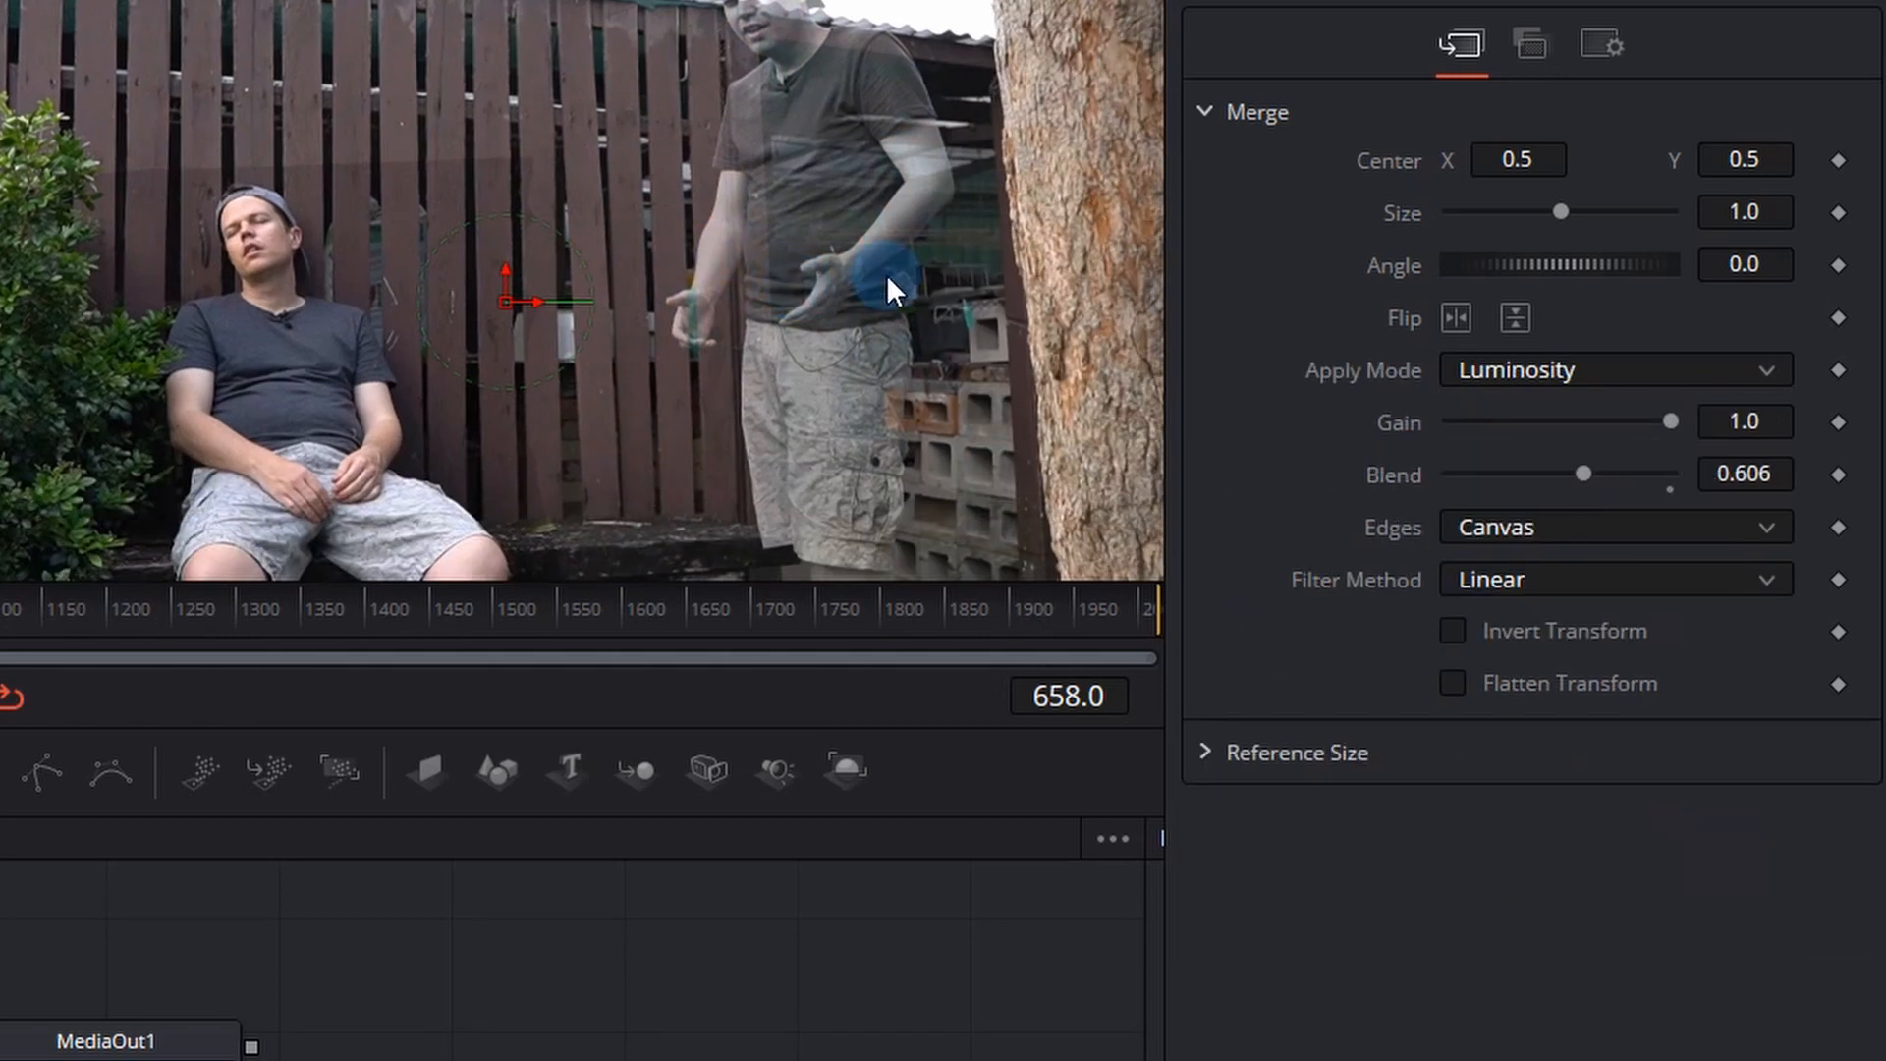